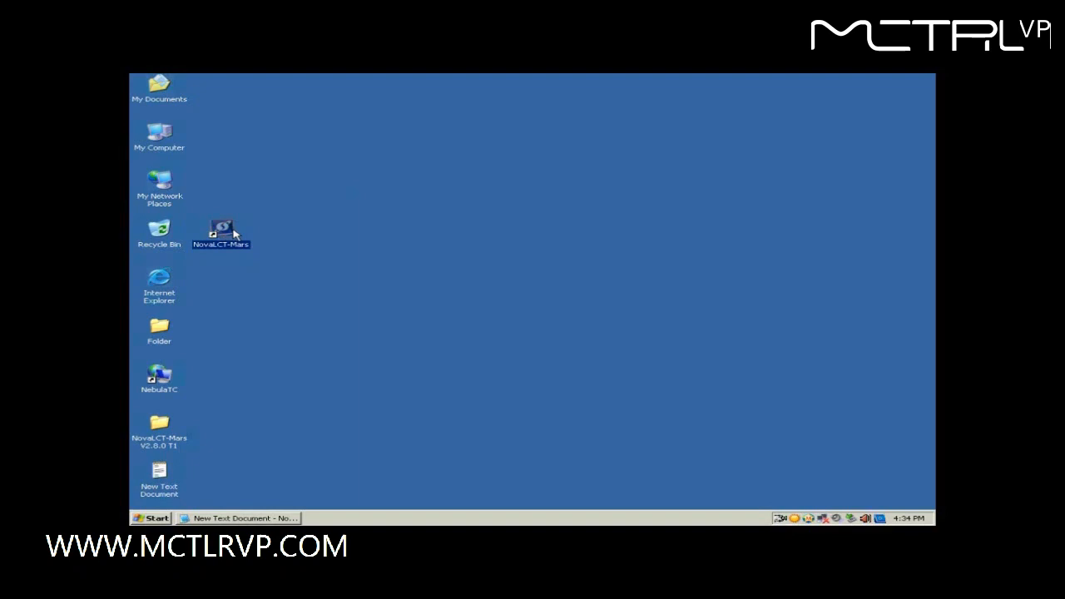
double_click(221, 230)
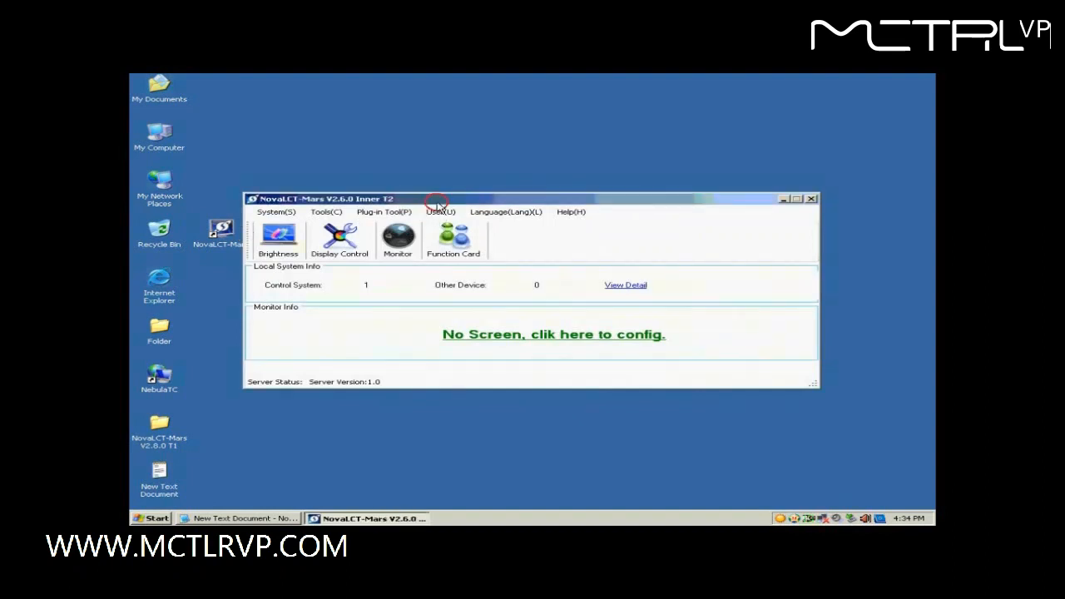
click(440, 211)
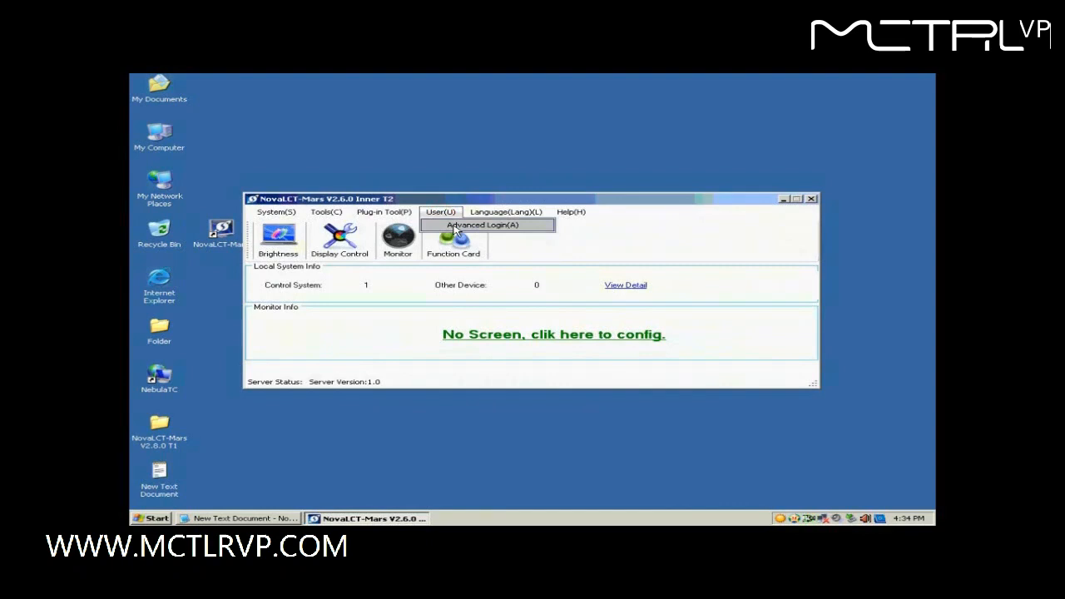
click(474, 224)
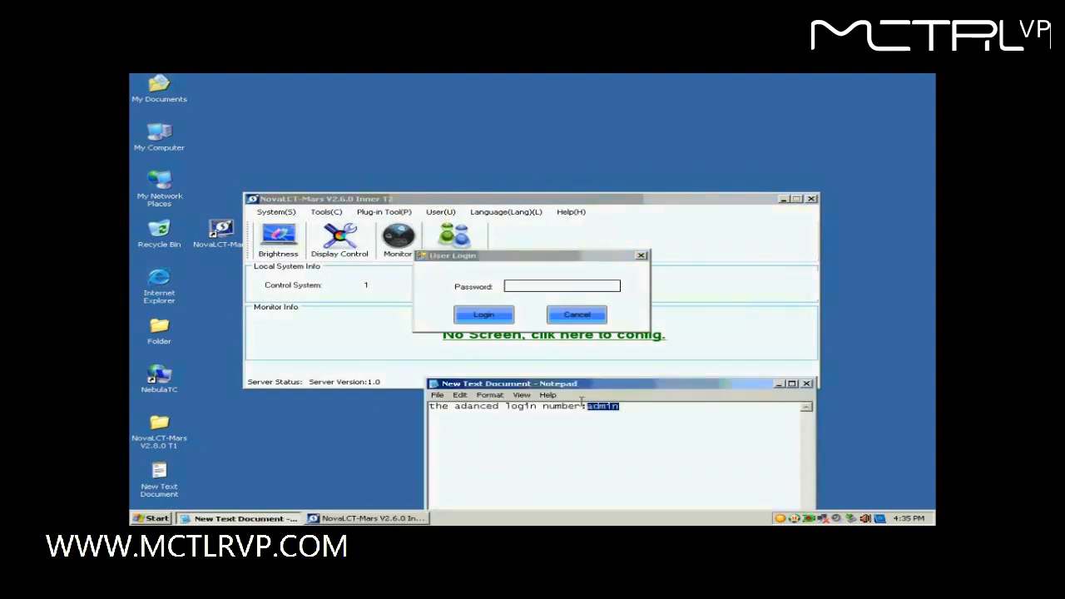
text(1)
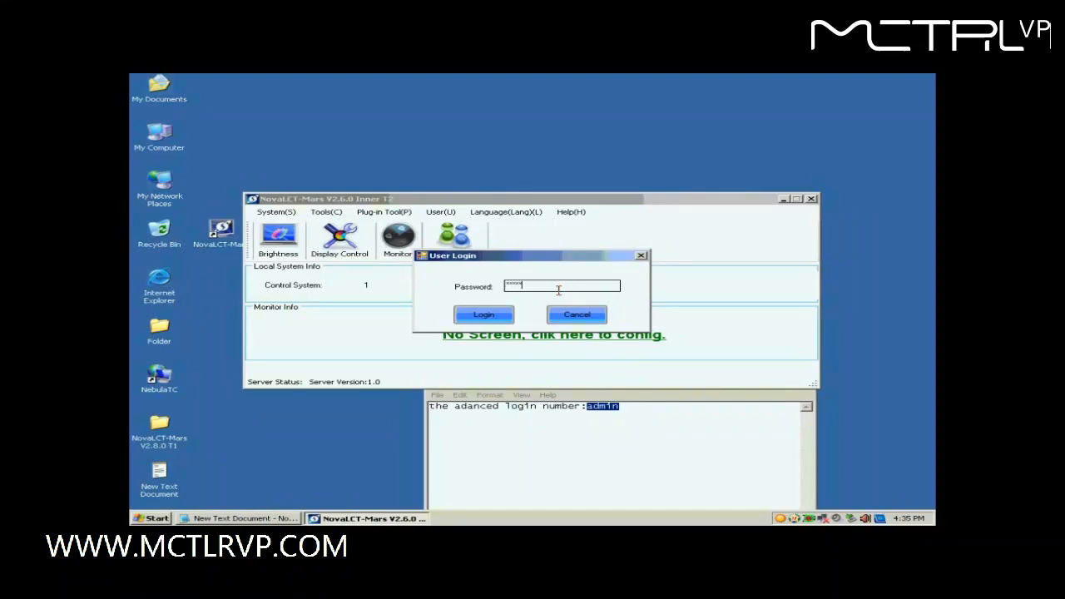
click(483, 315)
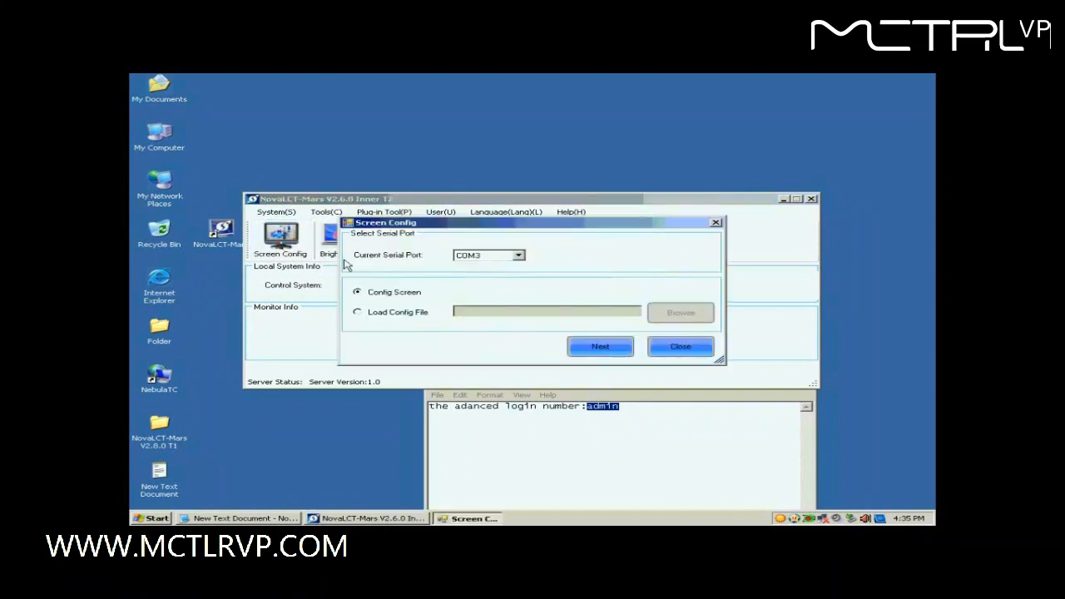
Continue Screen Config on COM3 and set the sending board to 1024×768 at 60 Hz.
click(600, 347)
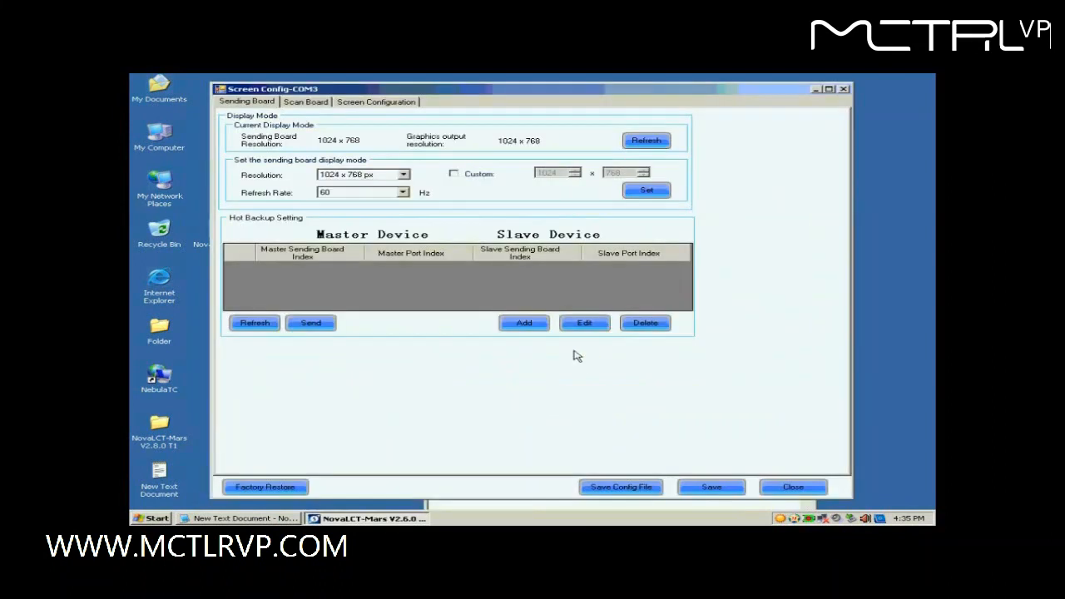
mouse_move(398, 133)
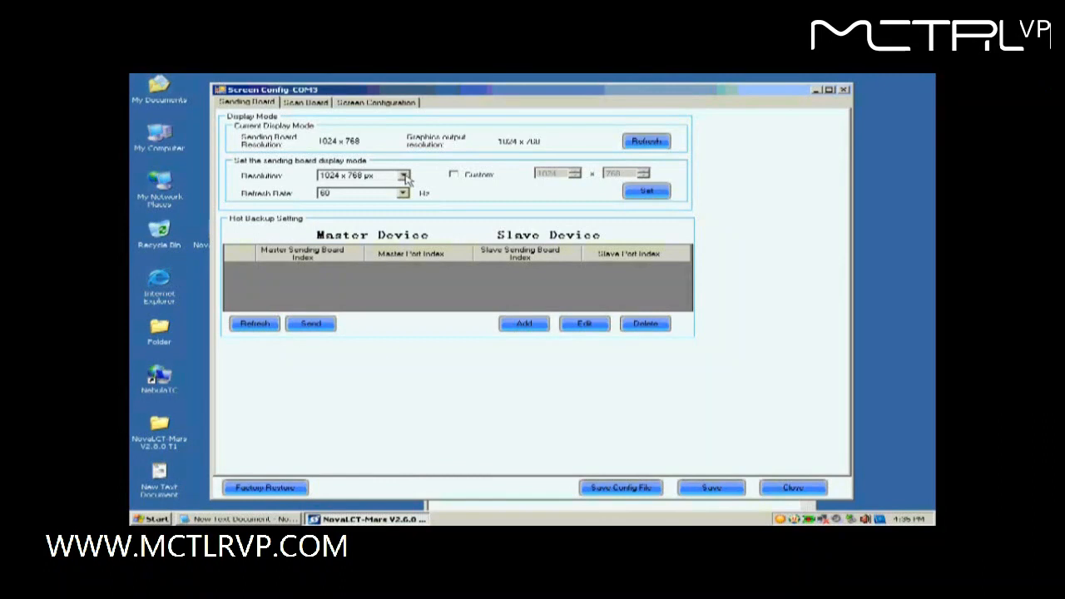
click(403, 175)
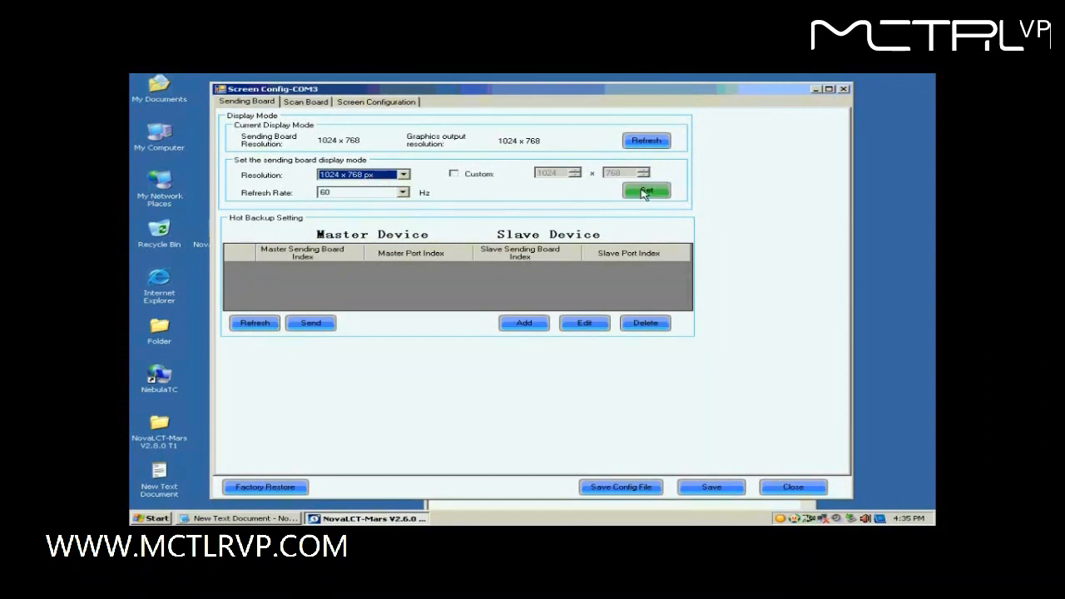
click(646, 191)
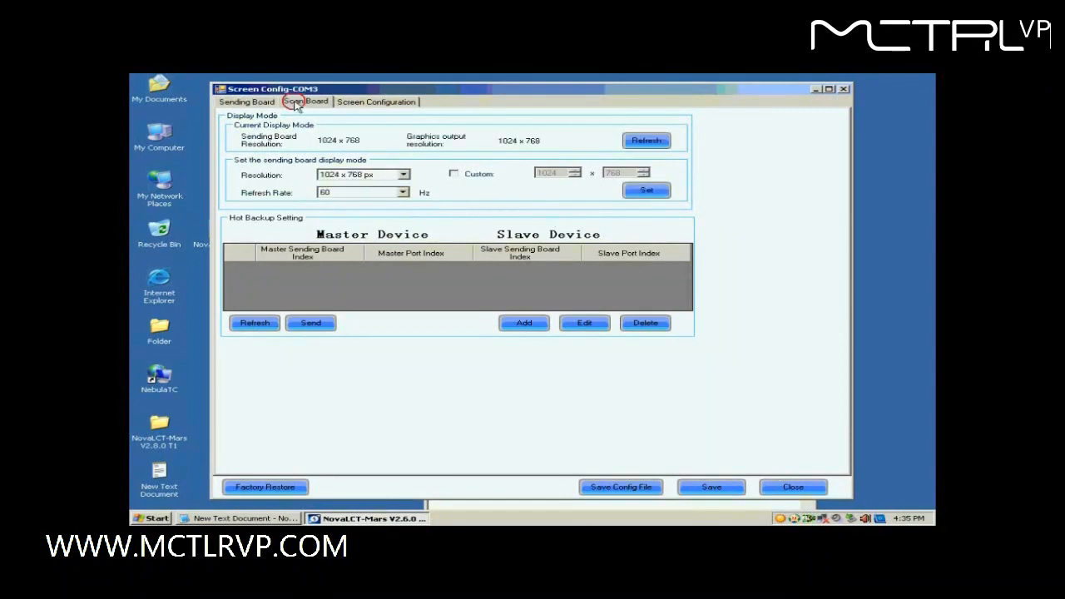
On the Scan Board tab, start Smart Setting using Option 1.
click(305, 102)
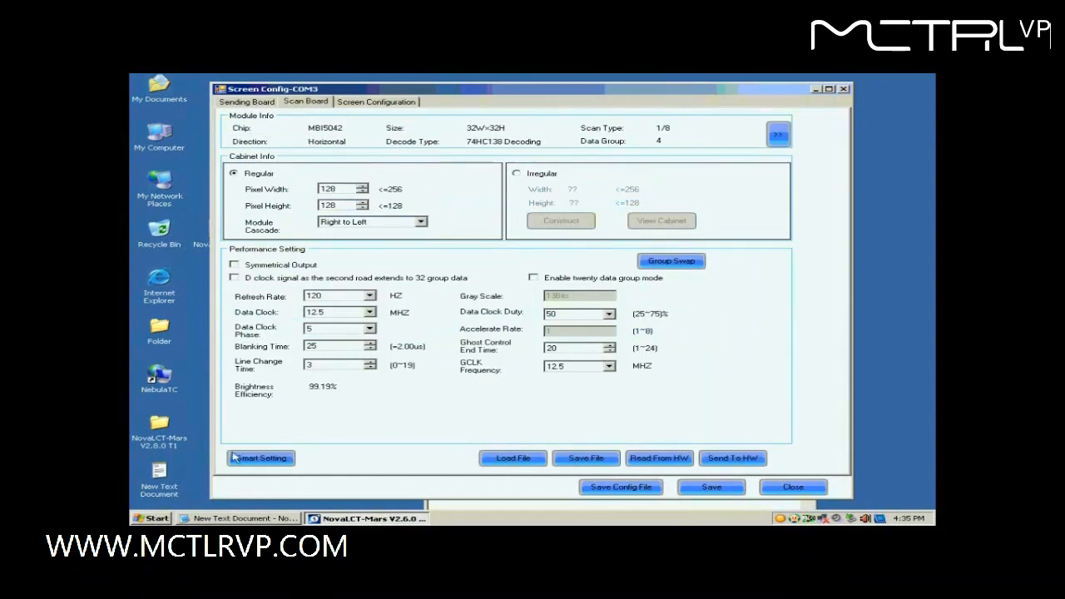
click(260, 458)
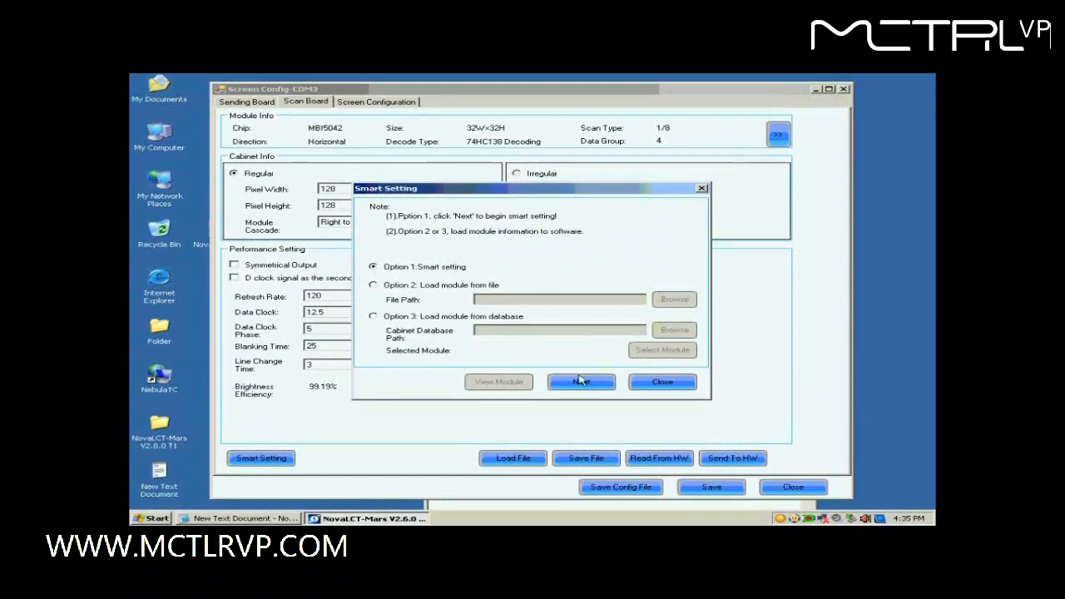
click(581, 382)
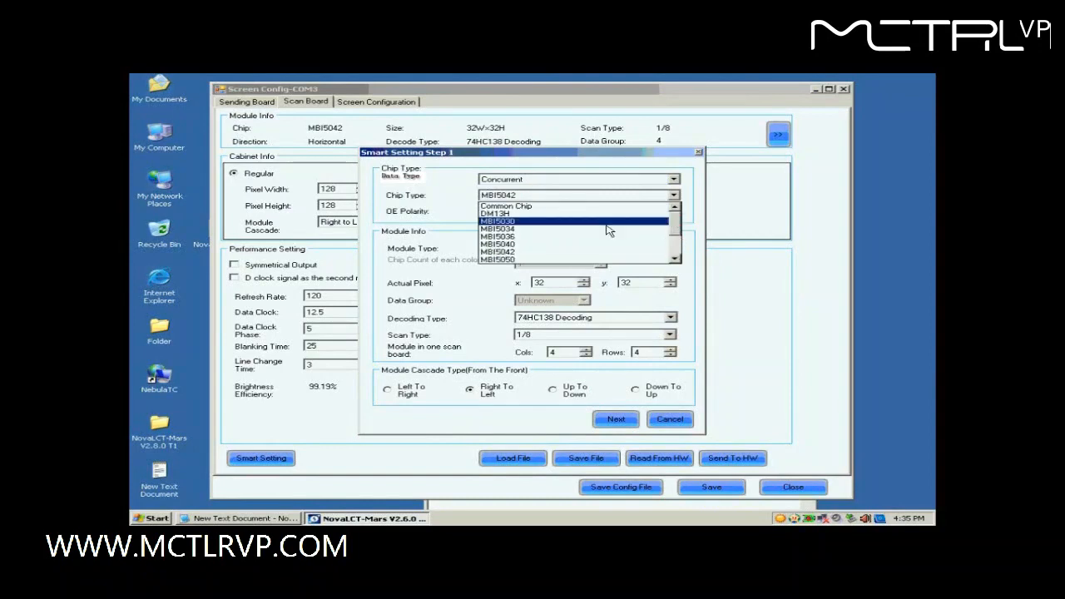
Choose chip MBI5036, regular module, 74HC138 decoding and Unknown scan type.
click(497, 235)
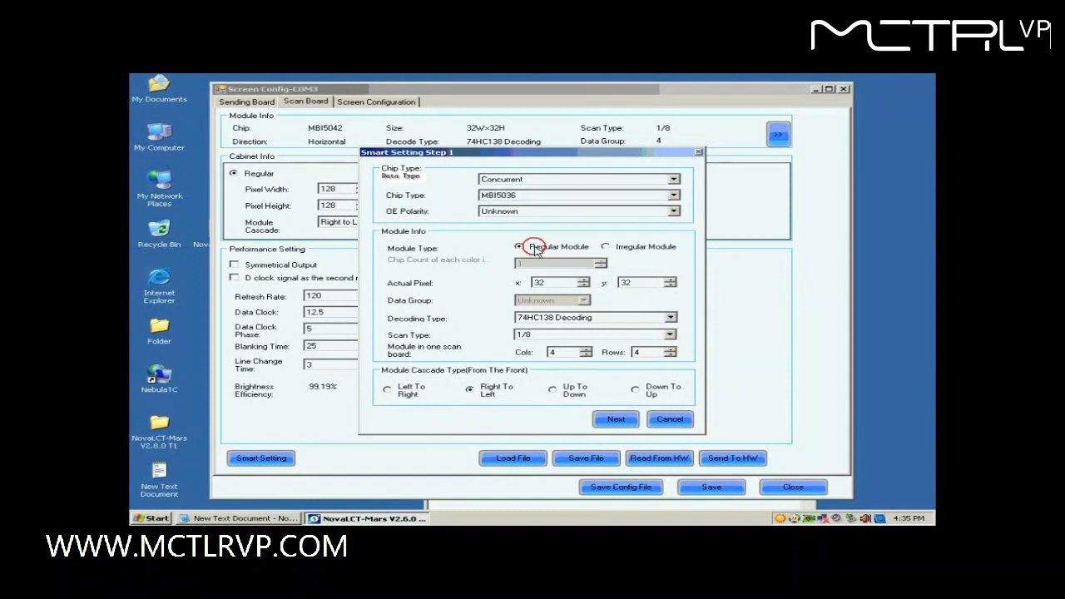
click(519, 247)
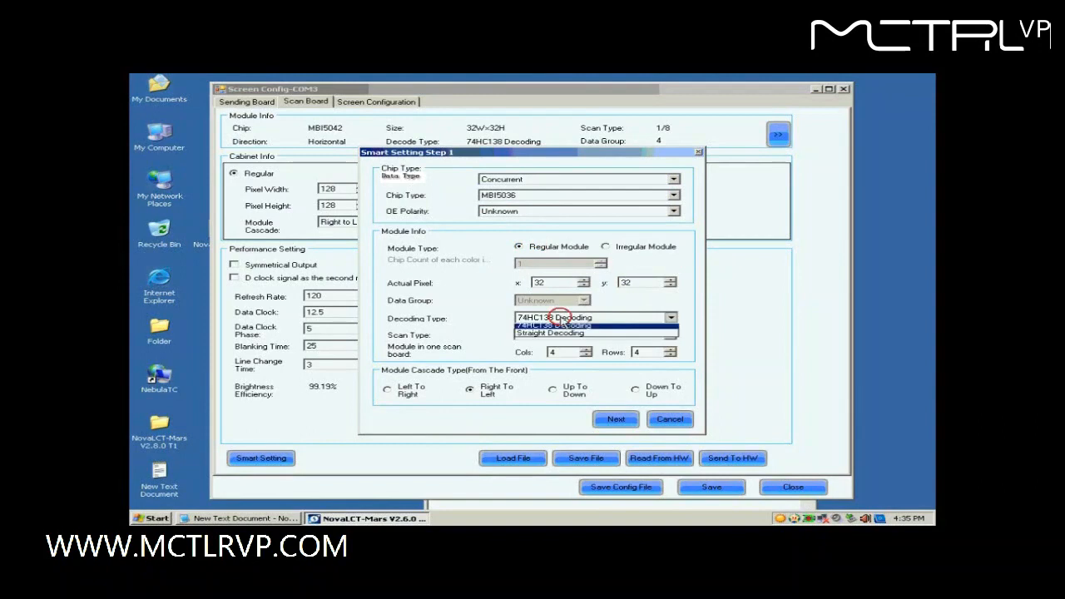
click(671, 335)
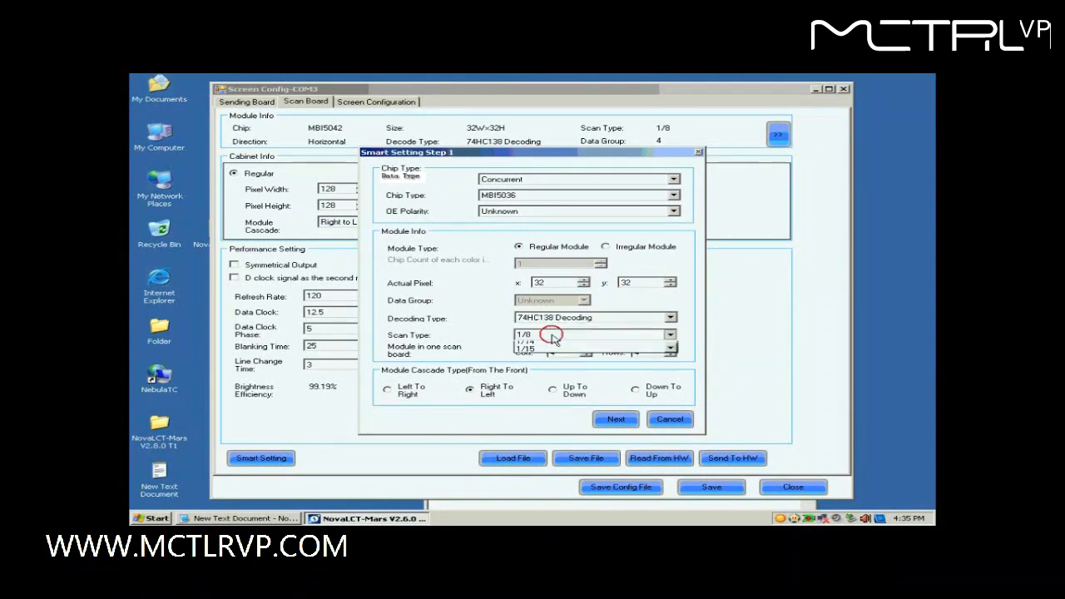
click(670, 335)
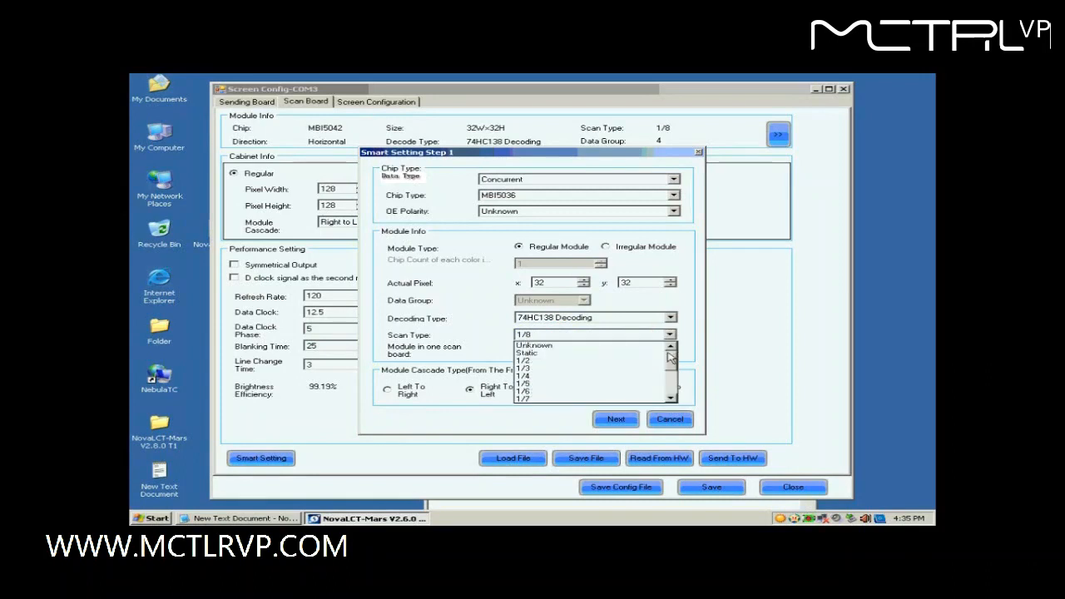
click(534, 345)
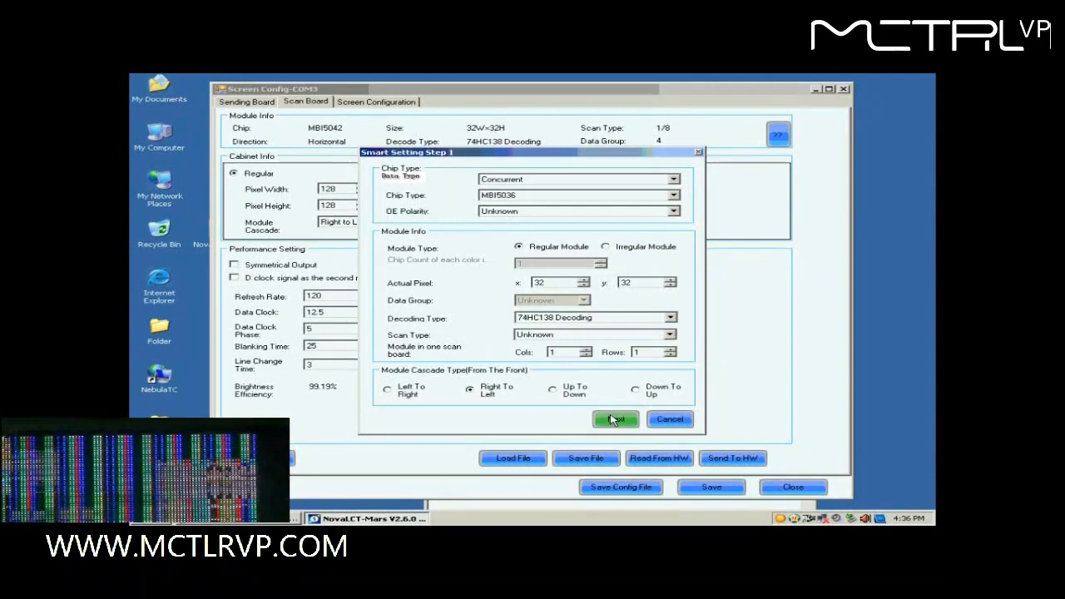
Advance the wizard, reporting that the module currently shows black.
click(616, 419)
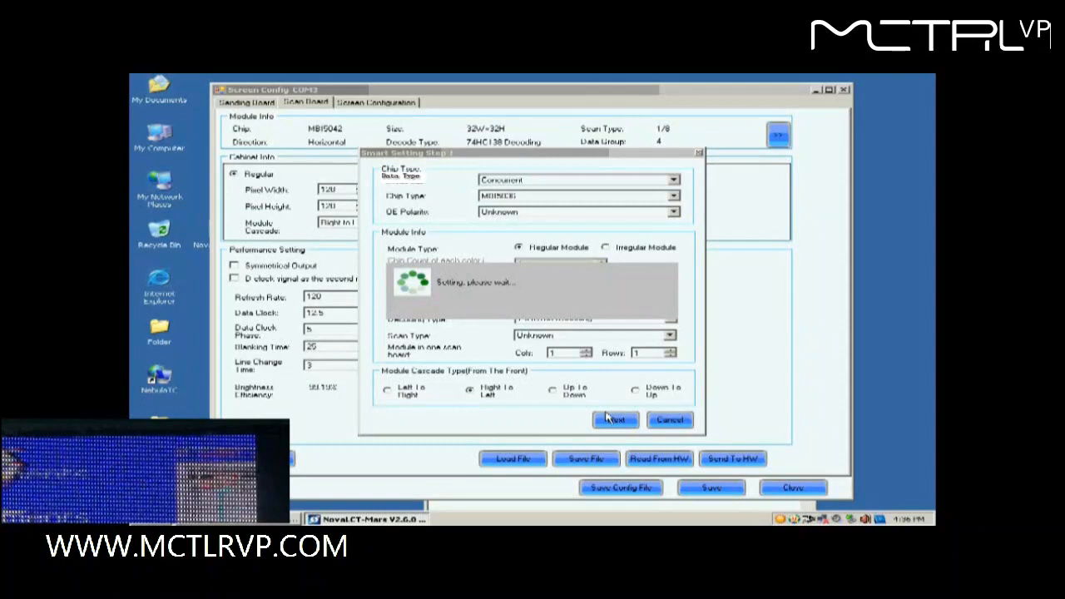
click(615, 419)
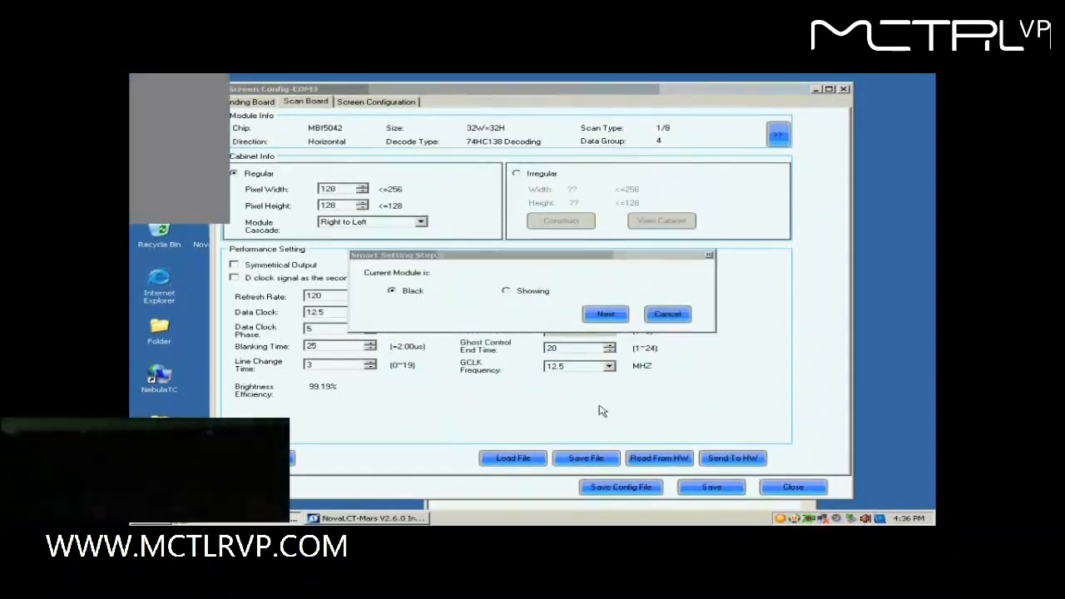
click(605, 314)
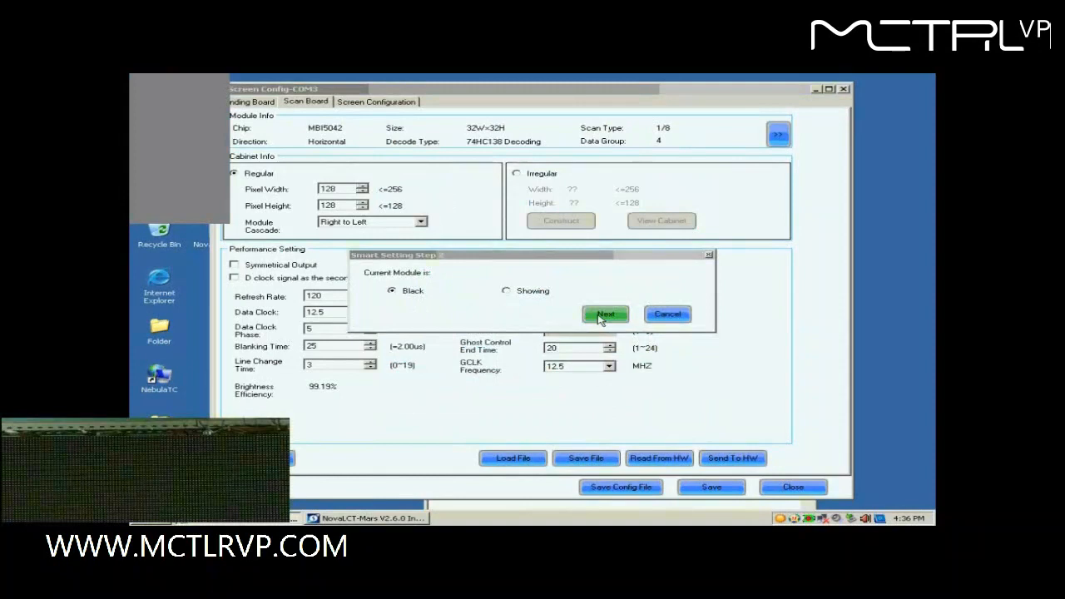
click(605, 315)
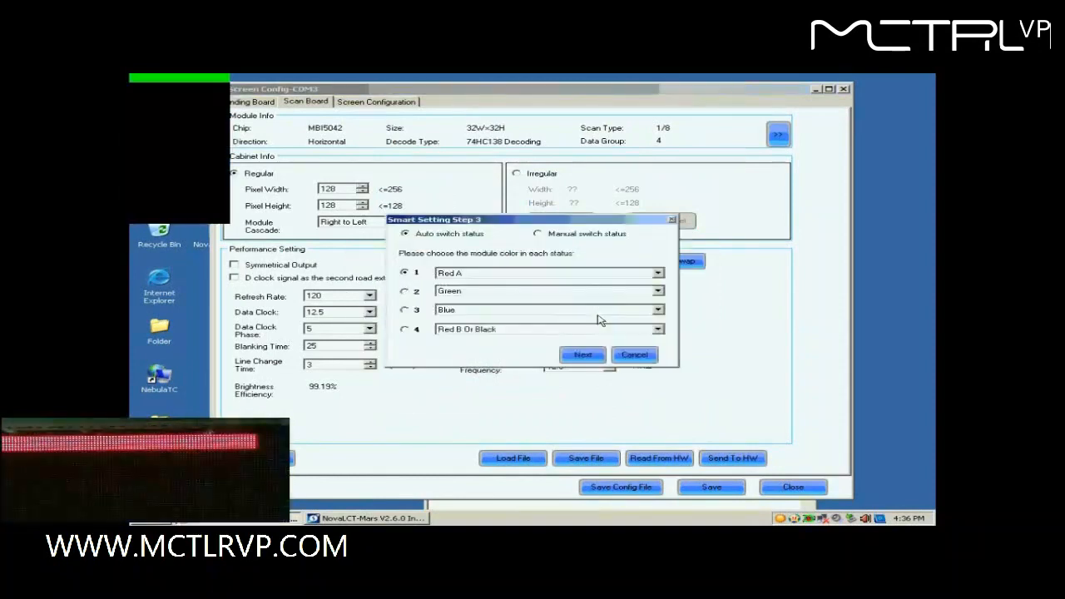
Pick module colours for statuses 1–4, then confirm 8 and 1 lighting rows.
click(406, 292)
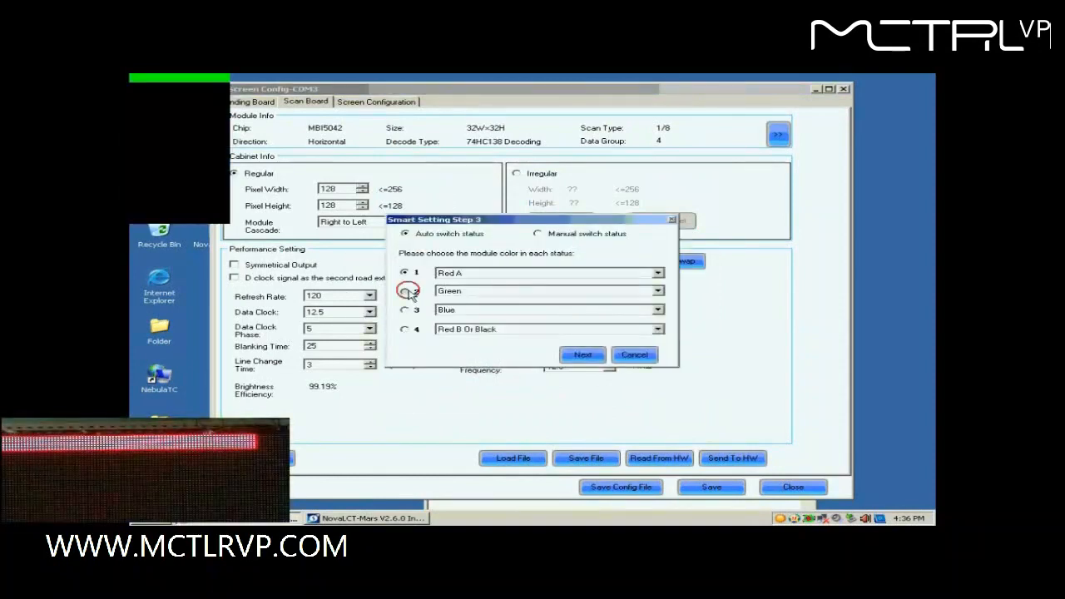
click(405, 290)
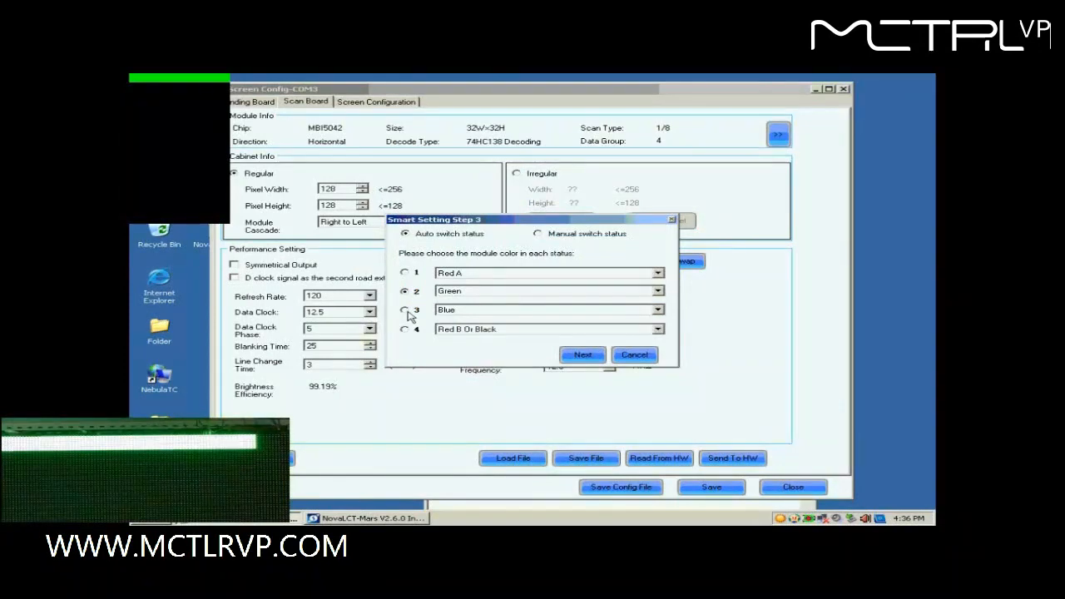
click(405, 309)
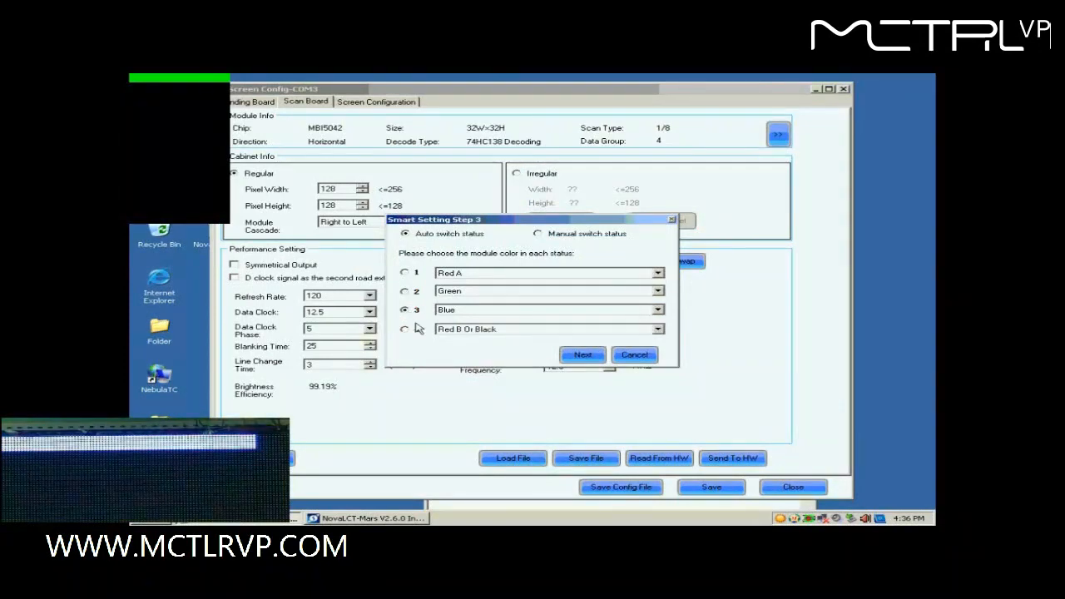
click(404, 328)
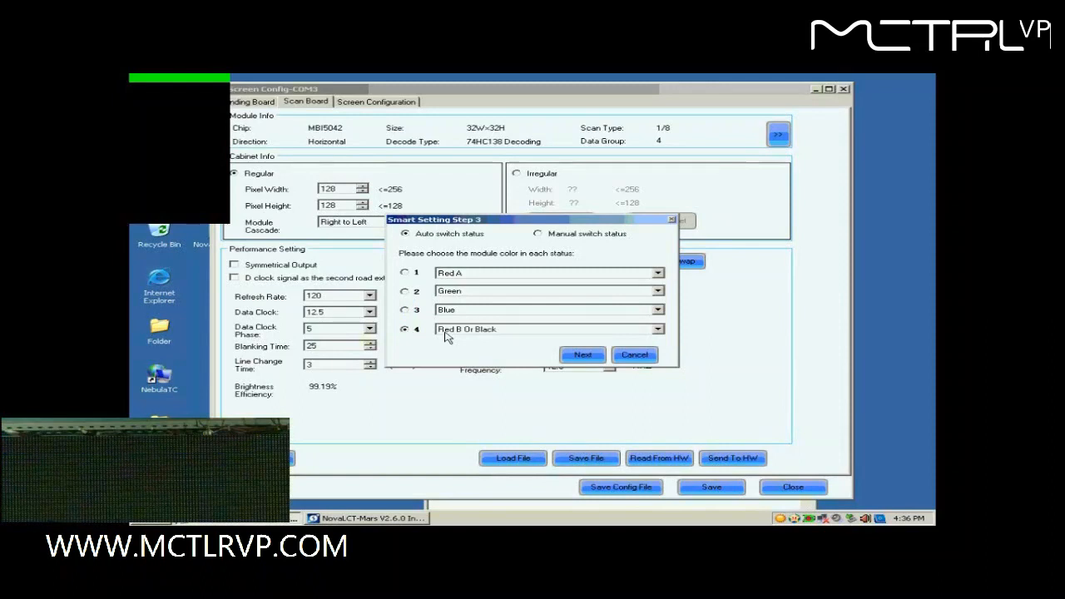
click(582, 355)
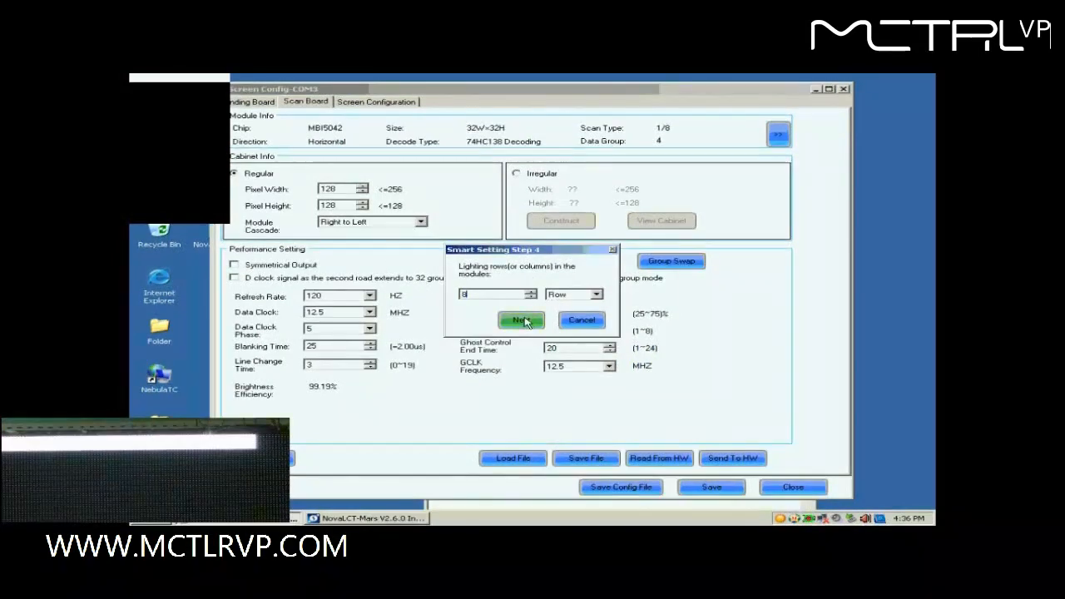
click(521, 320)
text(1)
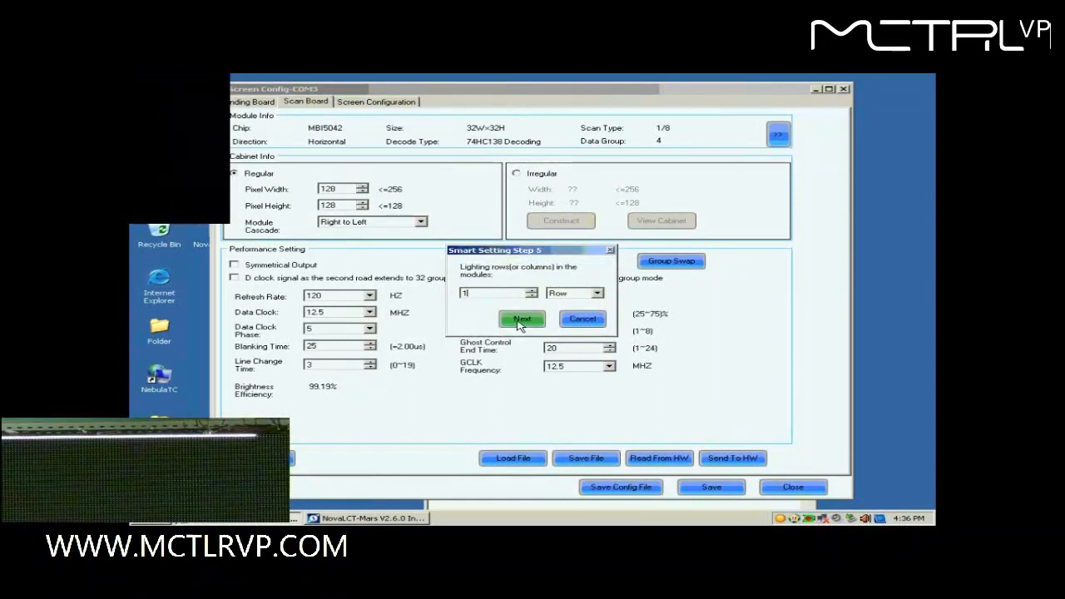
click(521, 318)
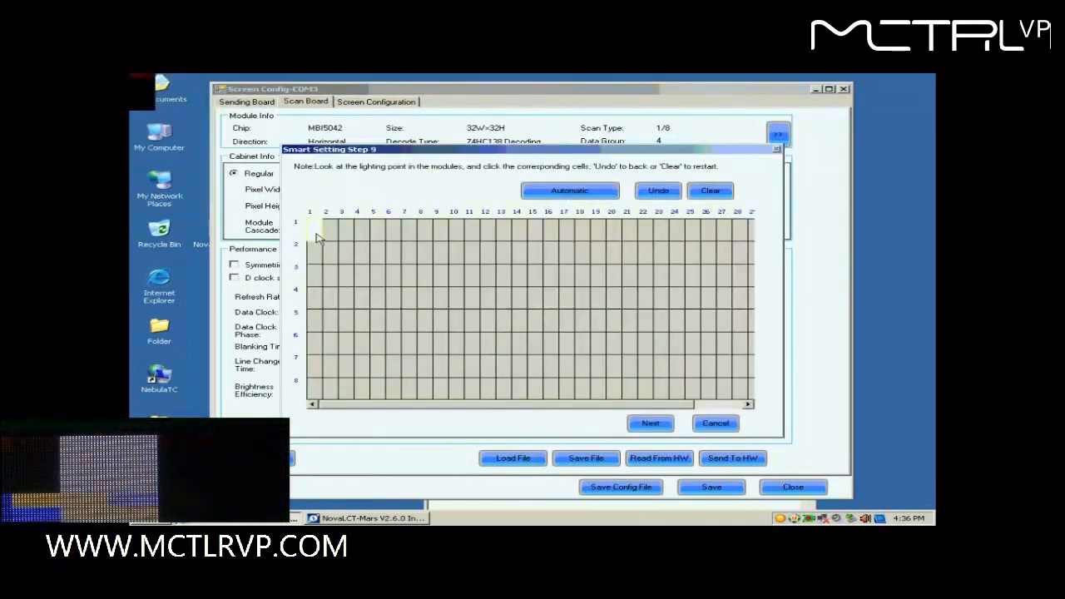
Mark the lit points along row 1 and down the column, then finish the wizard.
click(314, 227)
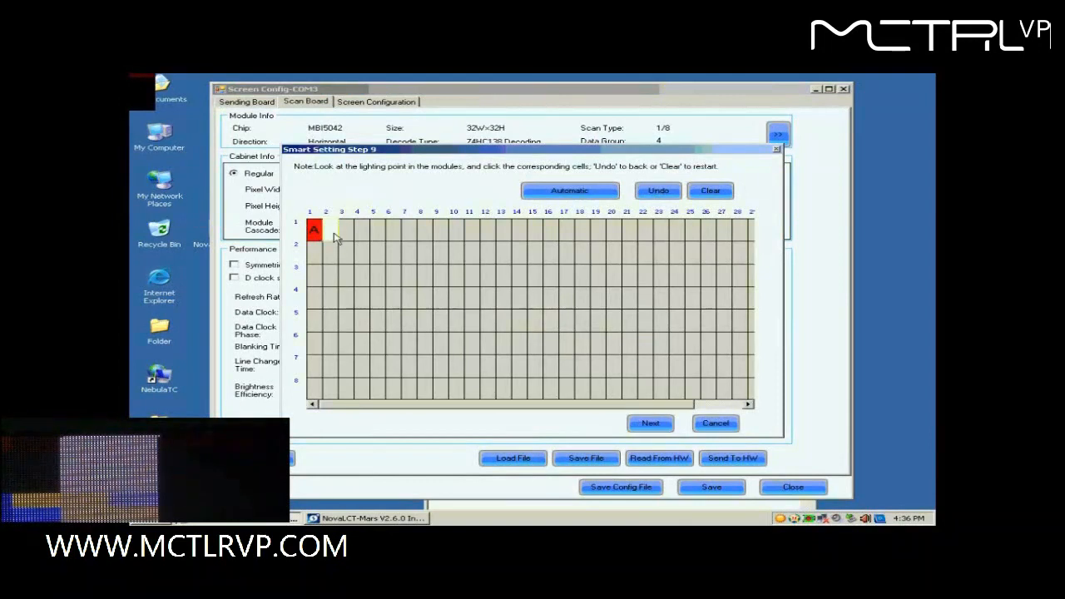
click(357, 228)
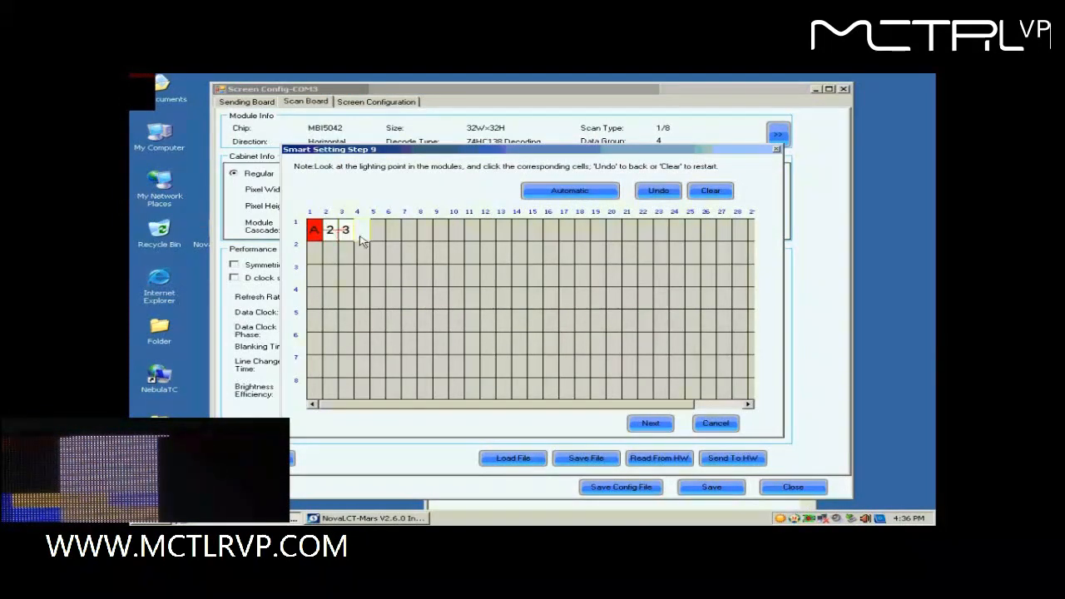
click(391, 231)
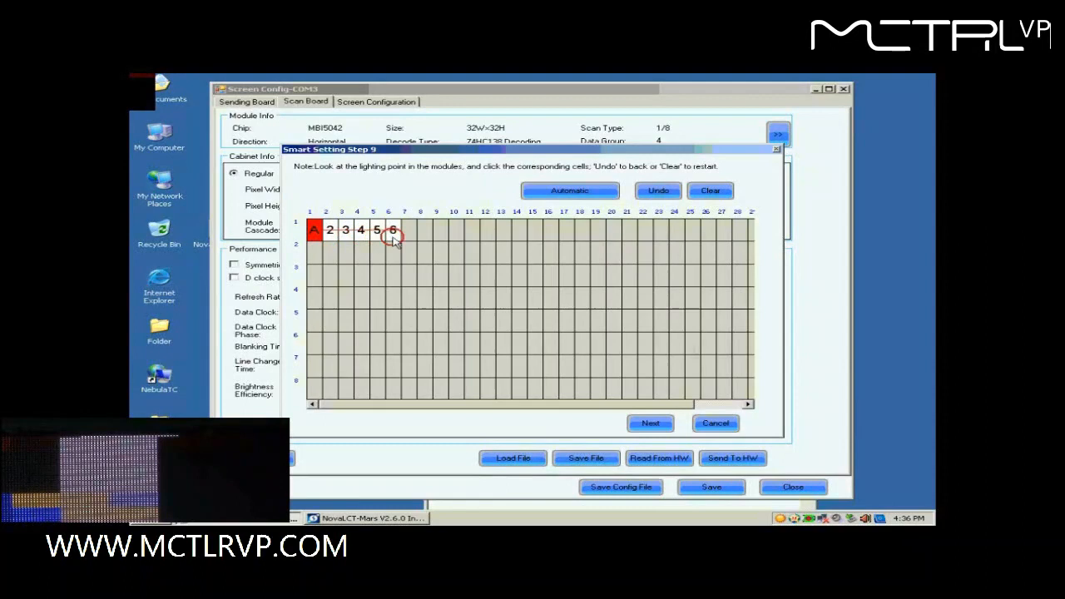
click(409, 230)
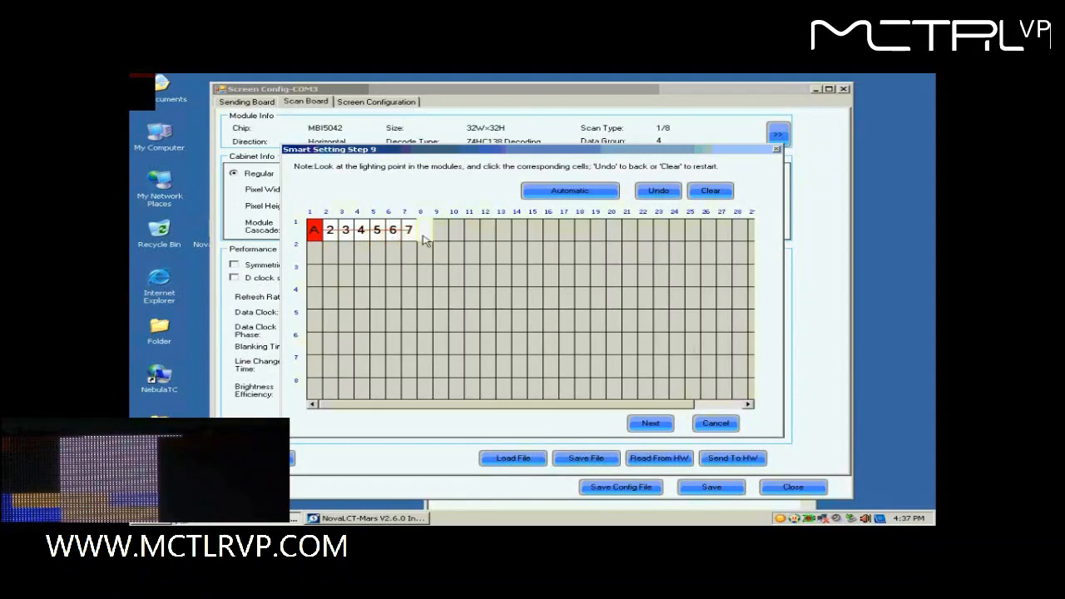
click(455, 230)
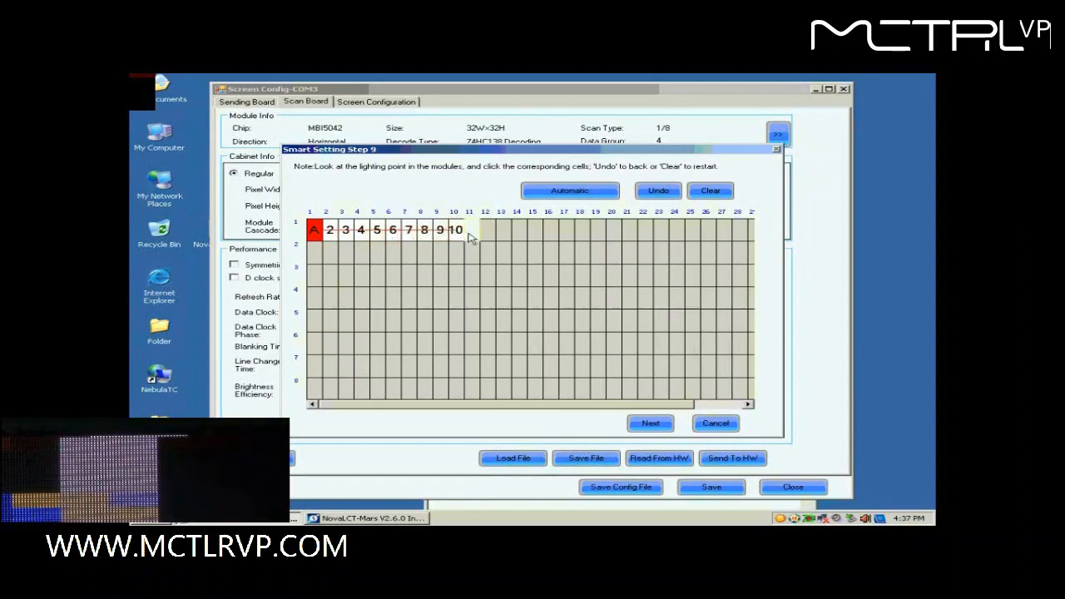
click(500, 230)
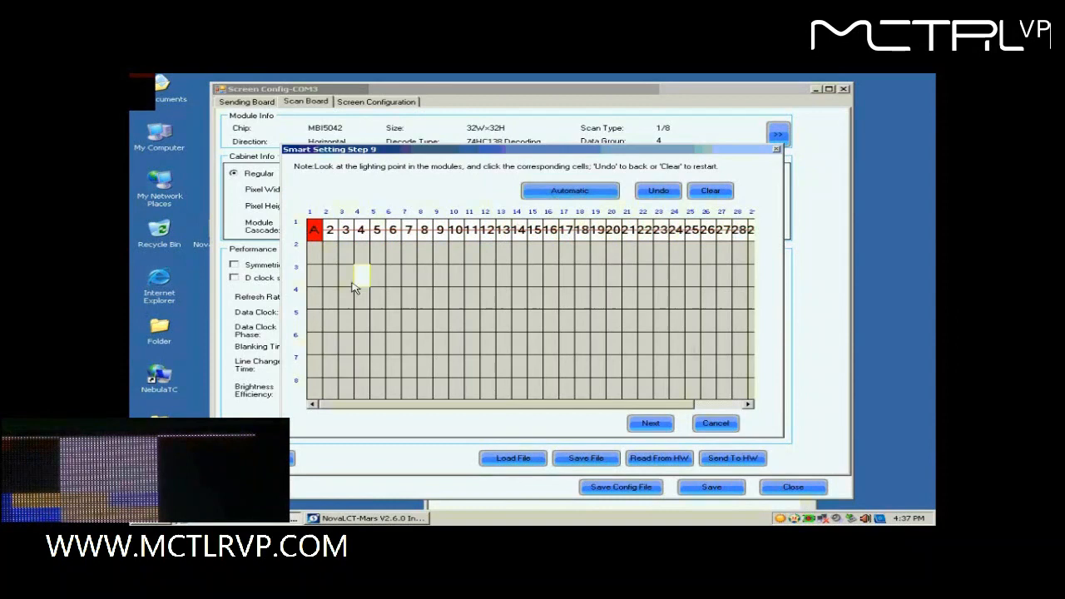
click(313, 297)
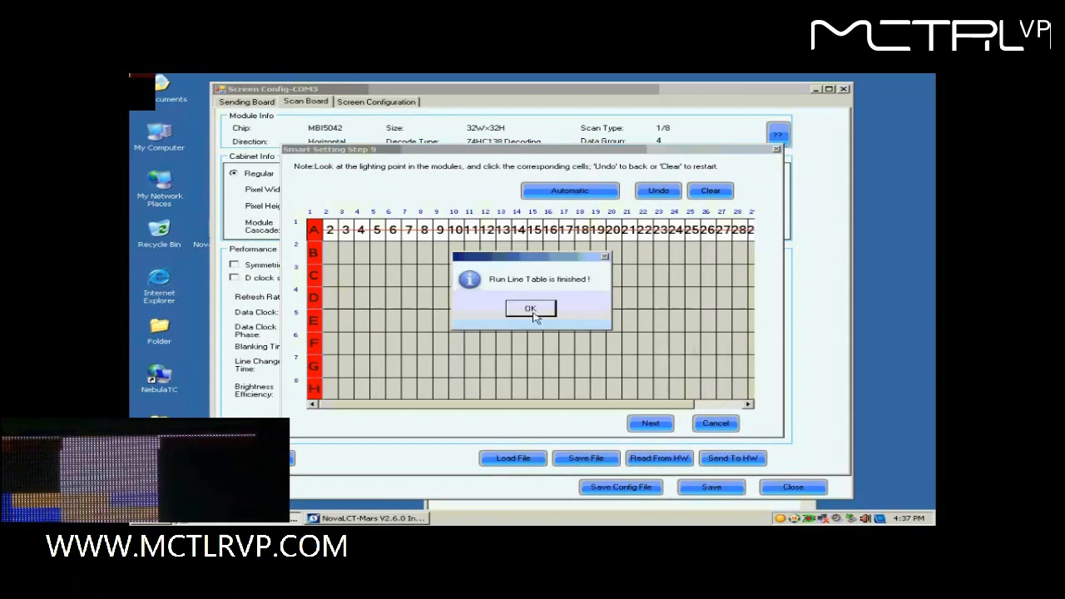
click(530, 309)
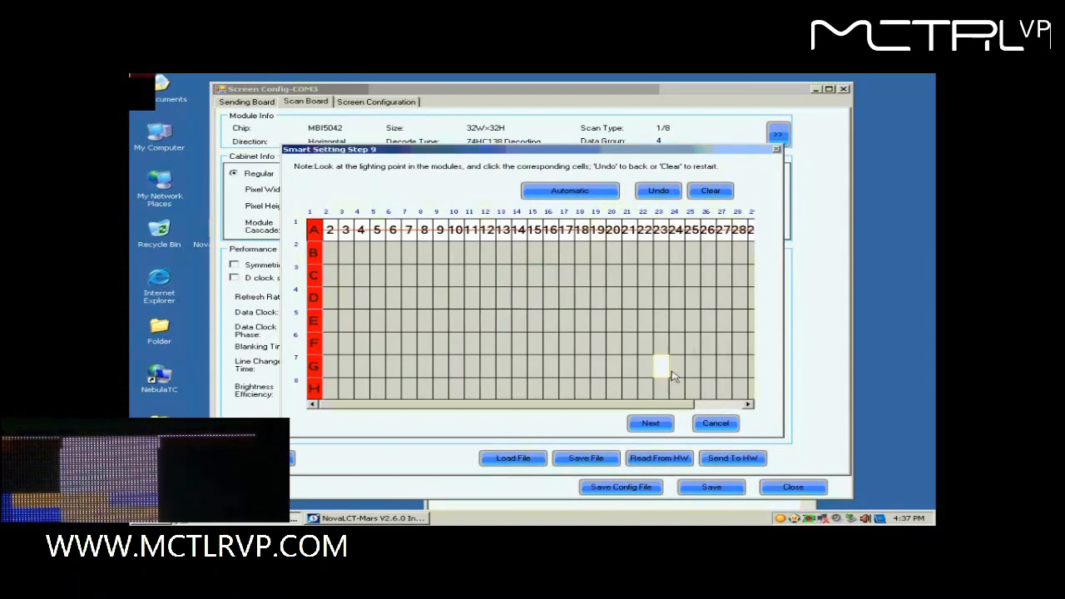
click(651, 423)
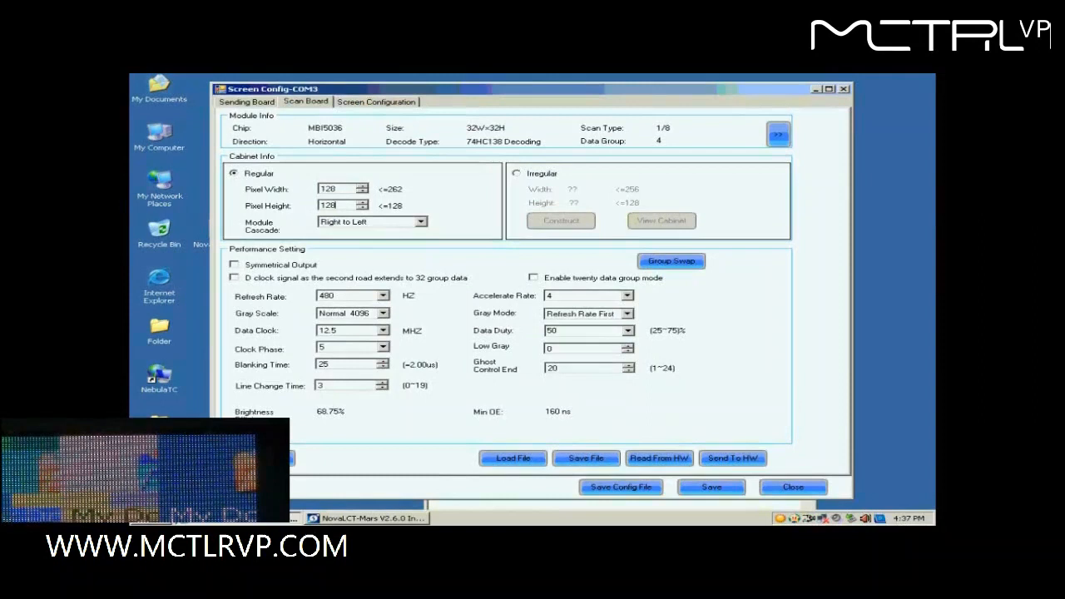
Set gray scale Normal 16384, Refresh Rate First, 2880 Hz refresh and 17.9 MHz data clock.
click(384, 312)
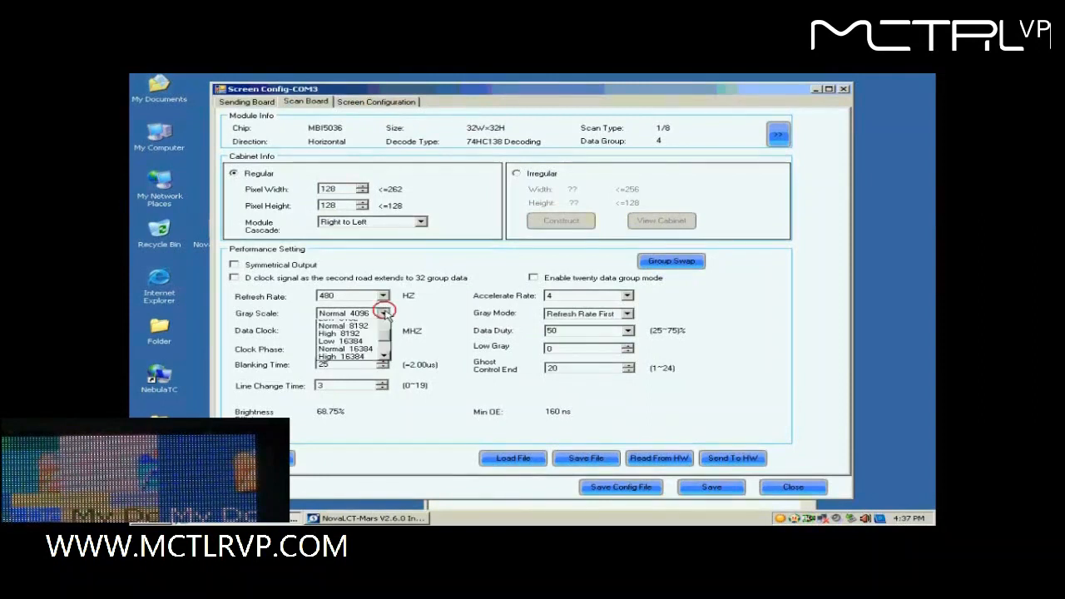
click(348, 348)
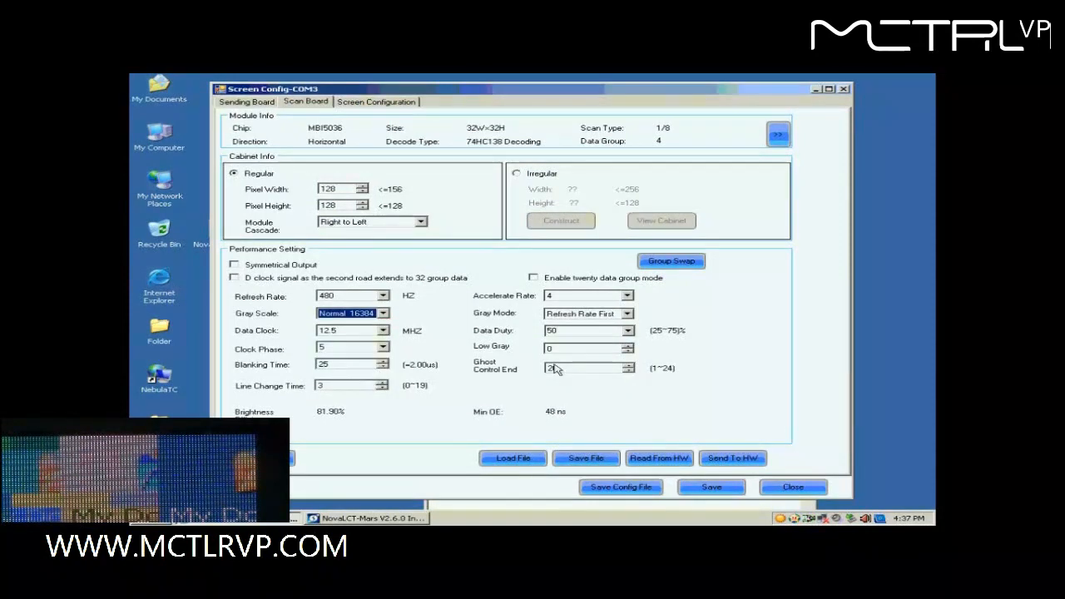
click(627, 314)
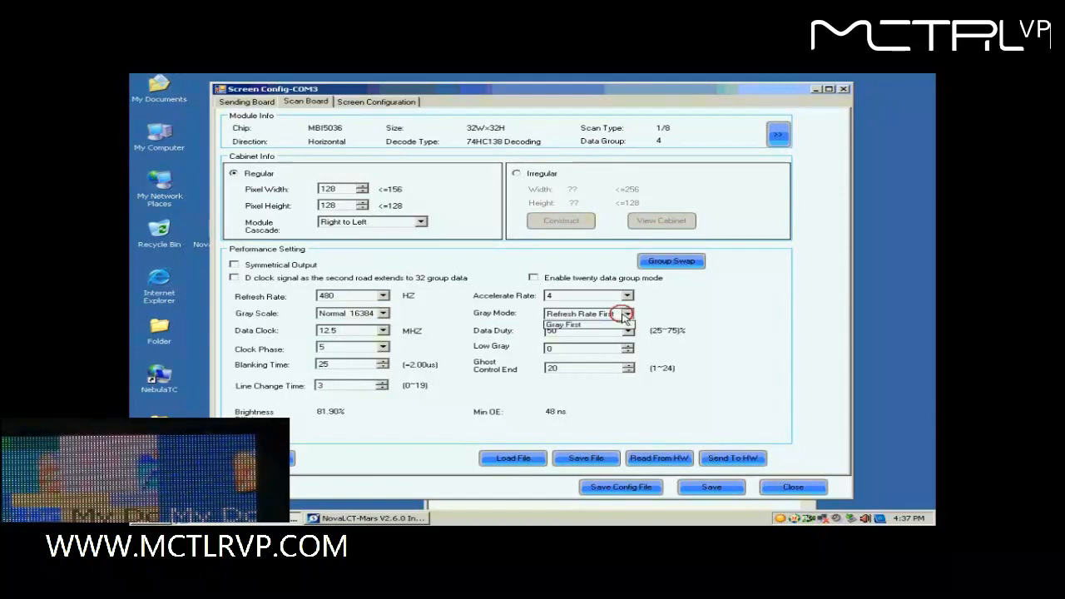
click(580, 313)
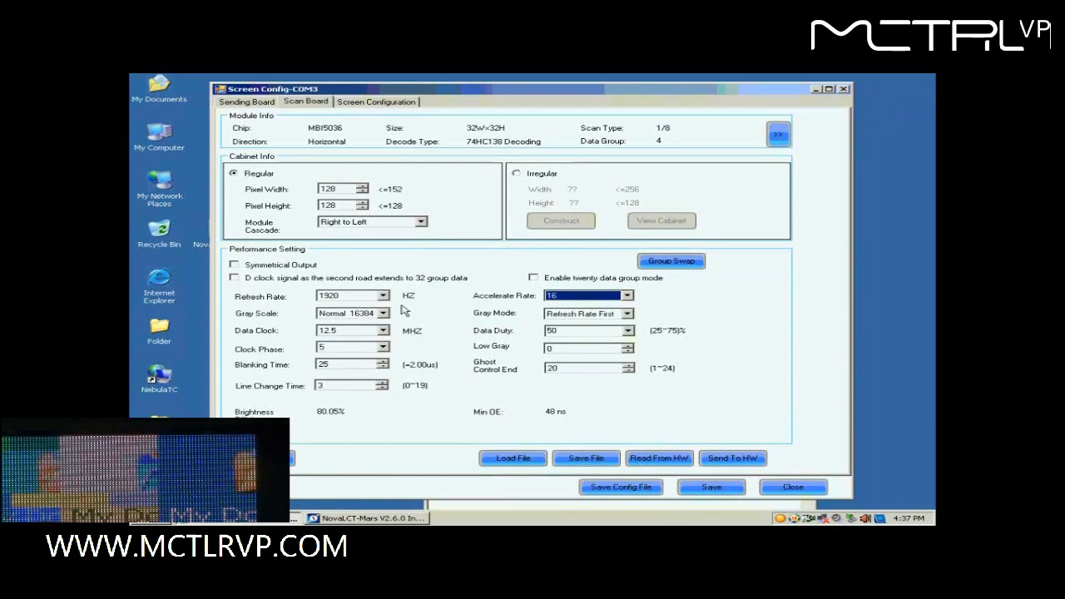
click(384, 295)
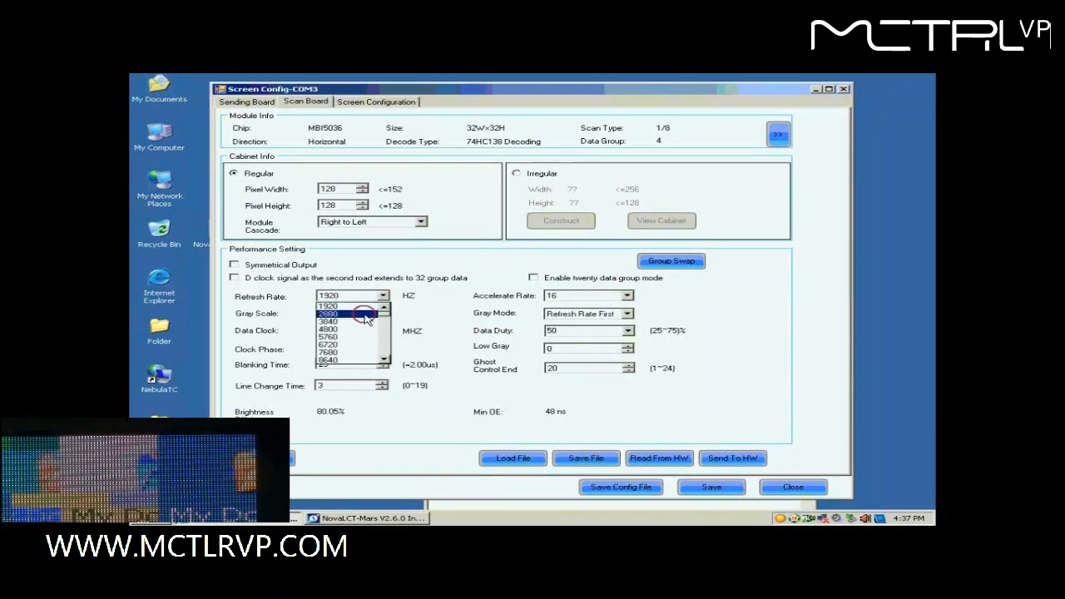
click(328, 314)
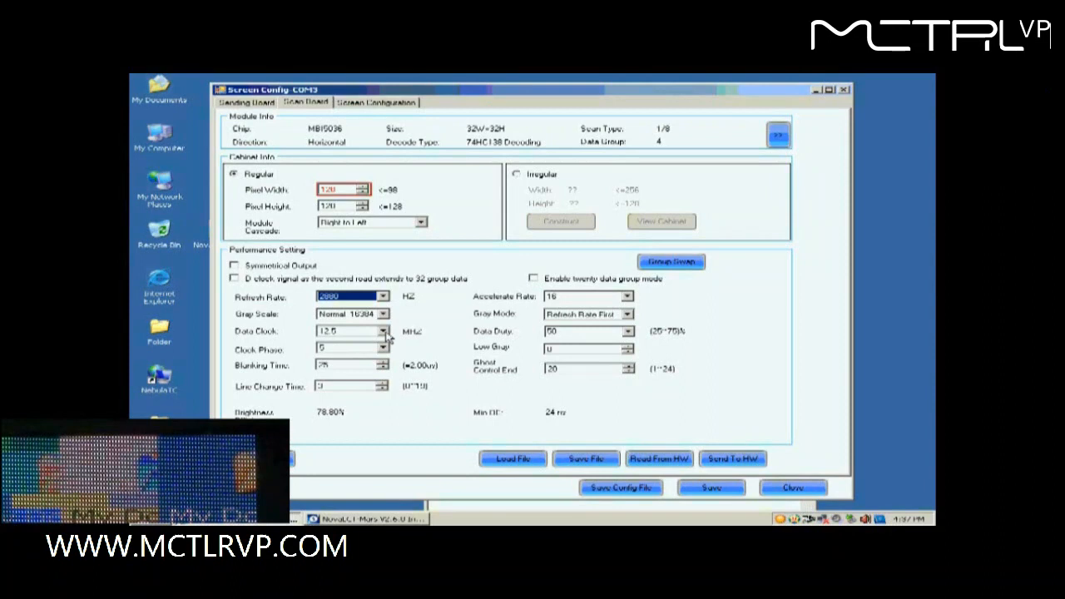
click(383, 330)
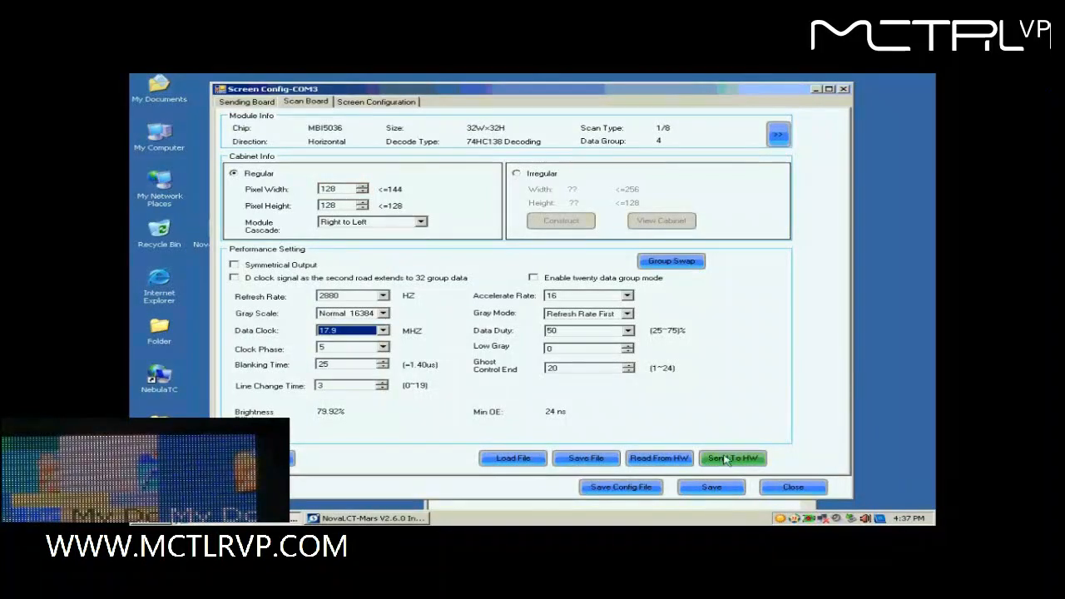
Send the performance parameters to all scan boards and acknowledge the success message.
click(731, 457)
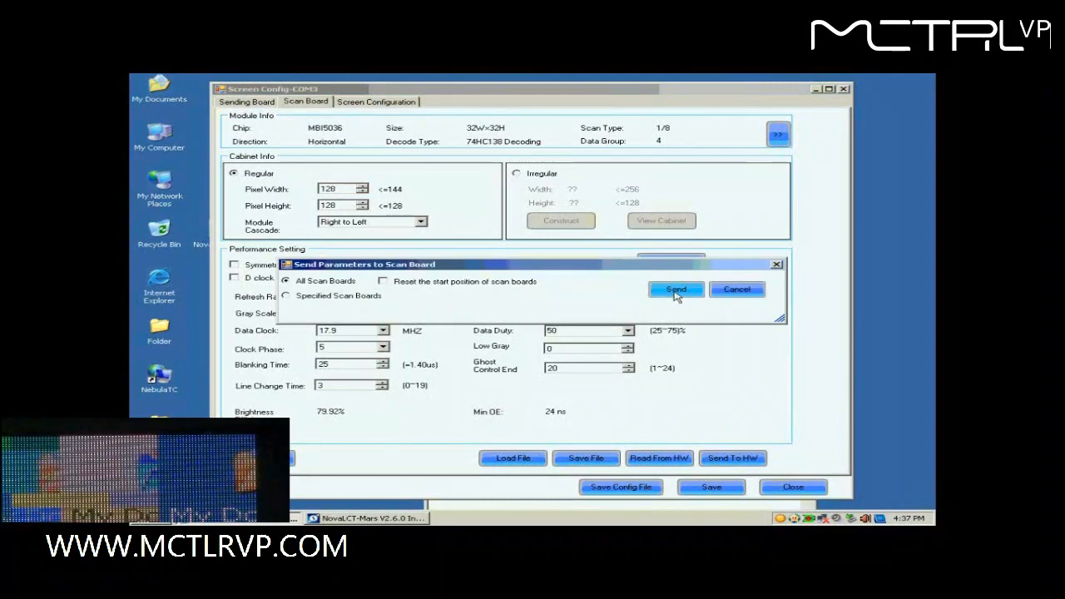
click(676, 288)
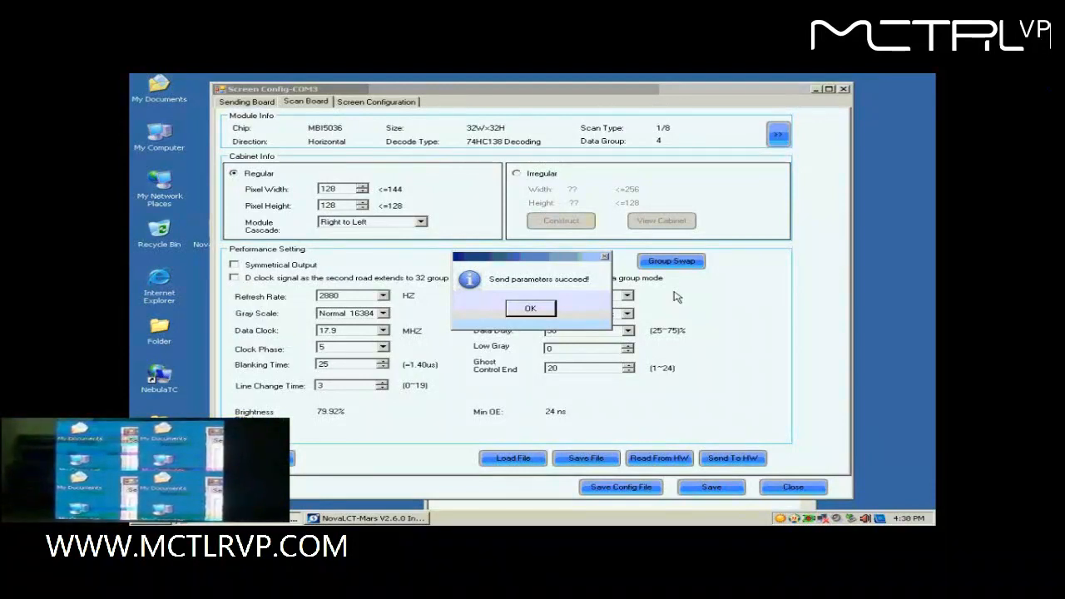
click(530, 308)
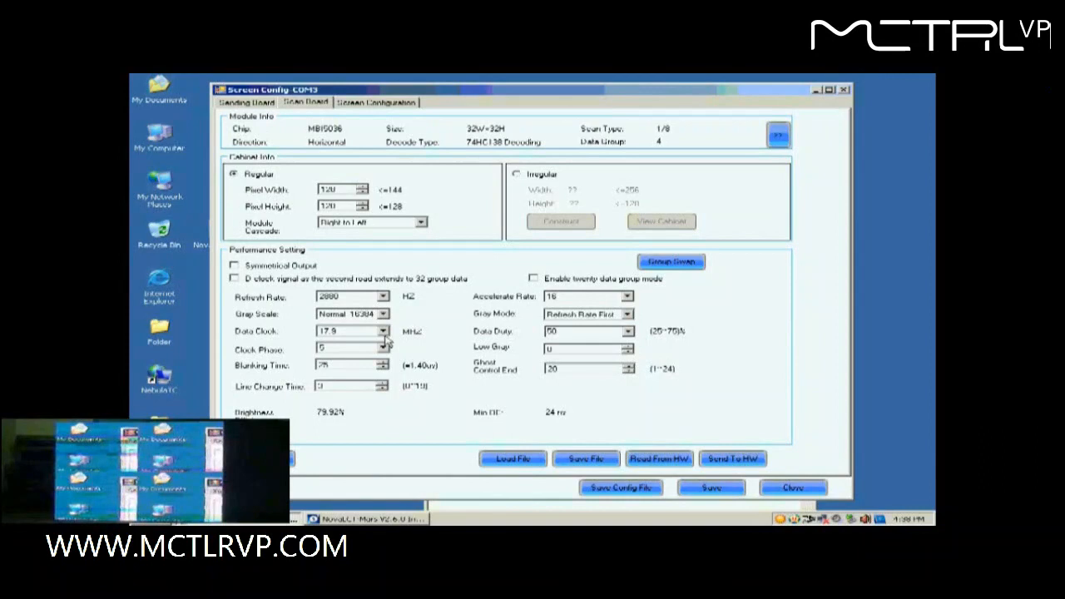
Resend parameters to all scan boards and save them to hardware, acknowledging success.
click(383, 348)
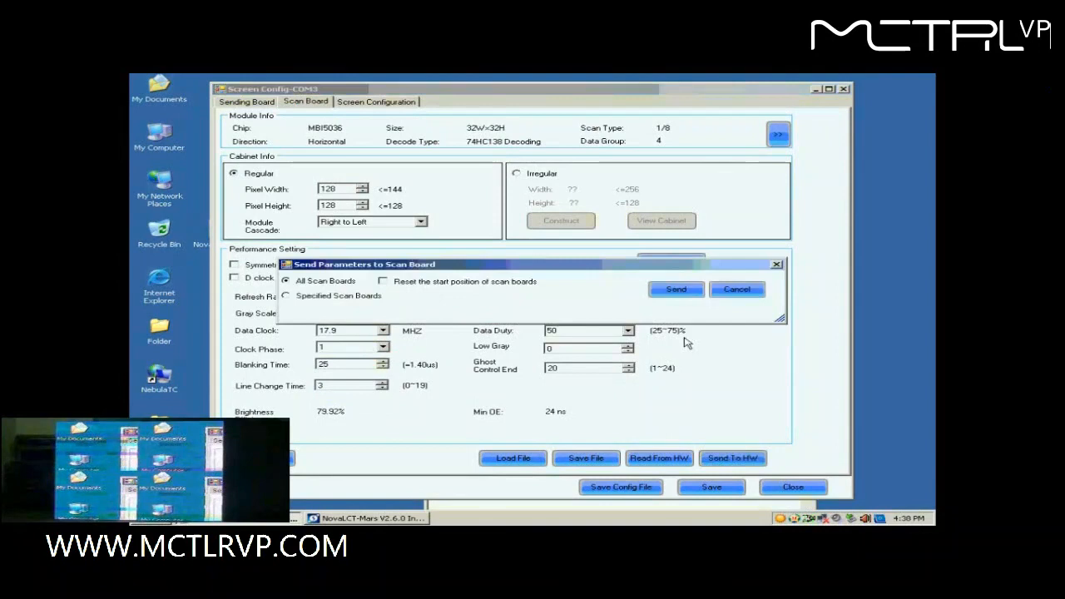
click(674, 289)
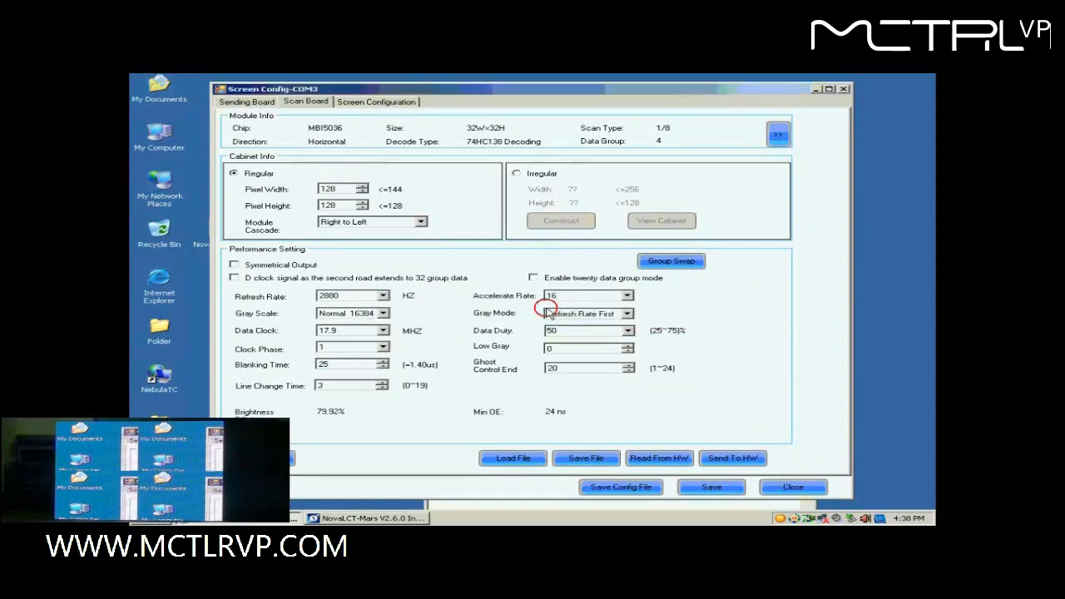
click(731, 458)
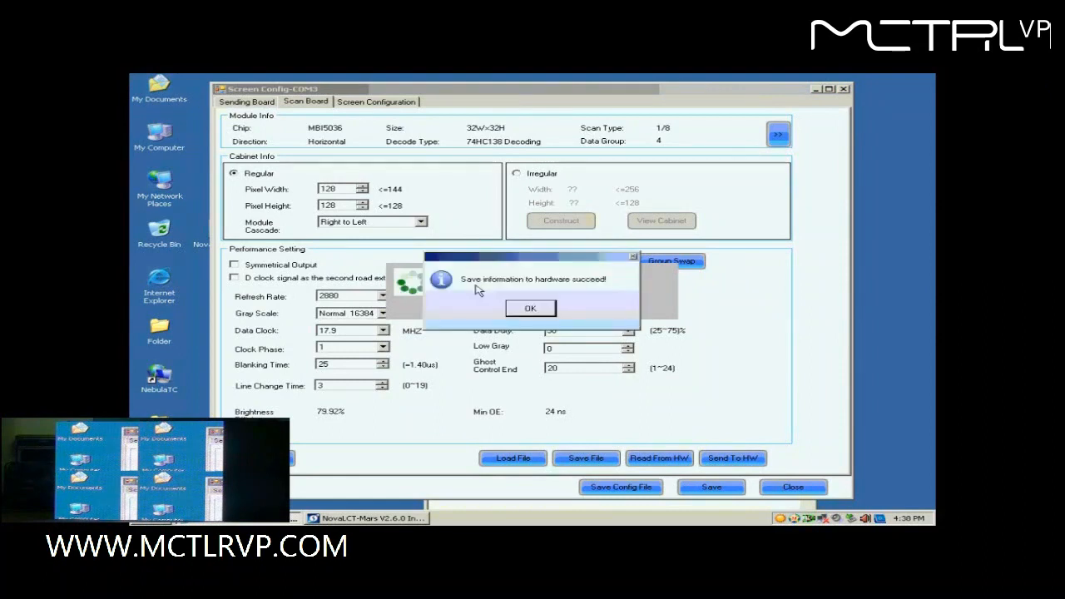
click(530, 308)
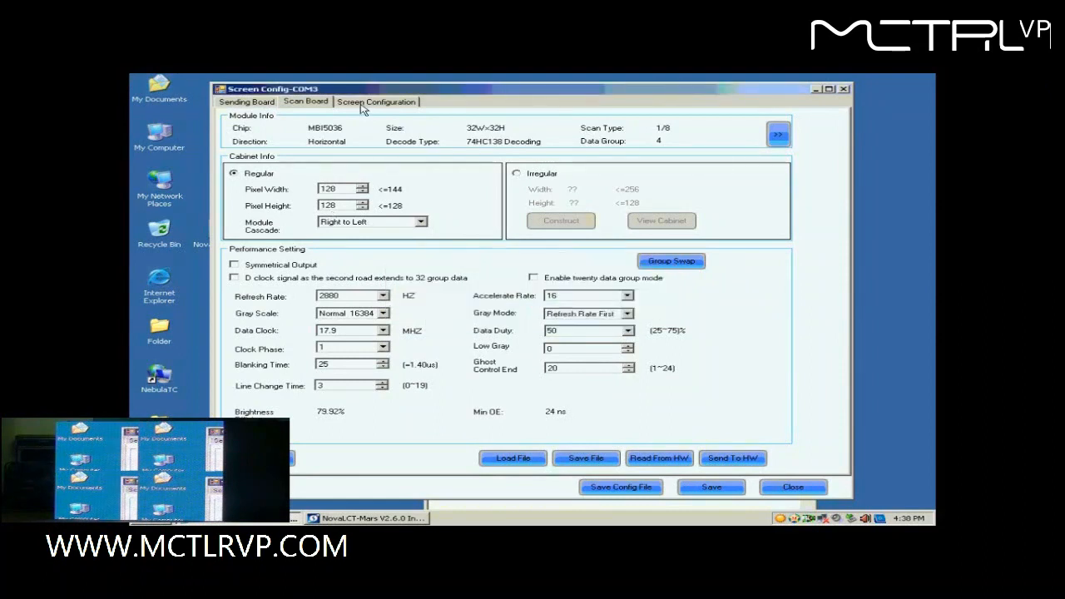
In Screen Configuration, configure screen 1 as a Standard Screen with 2 scan board columns.
click(375, 101)
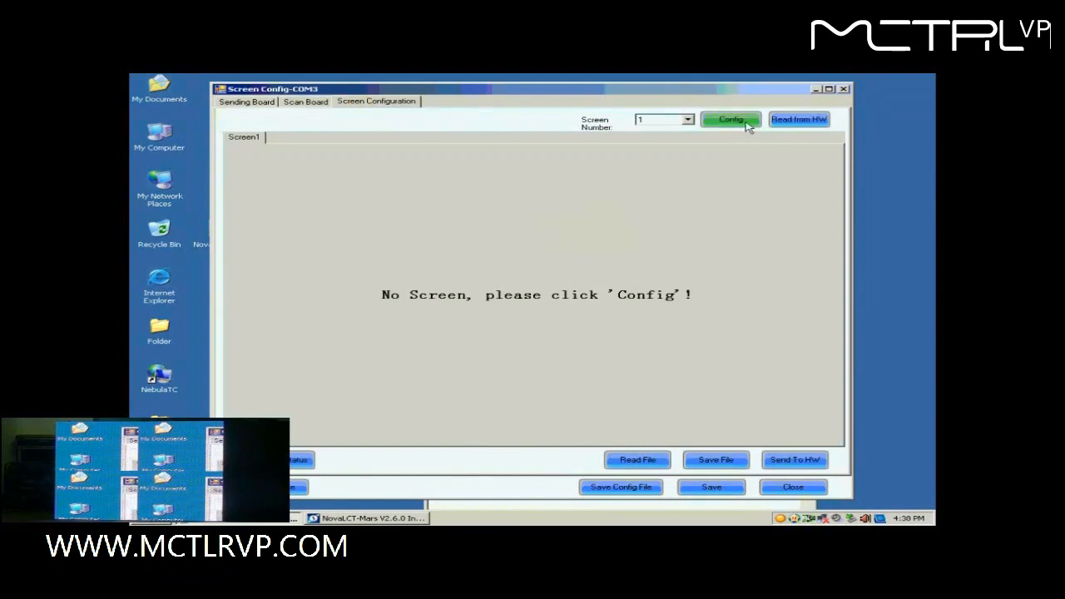
click(729, 119)
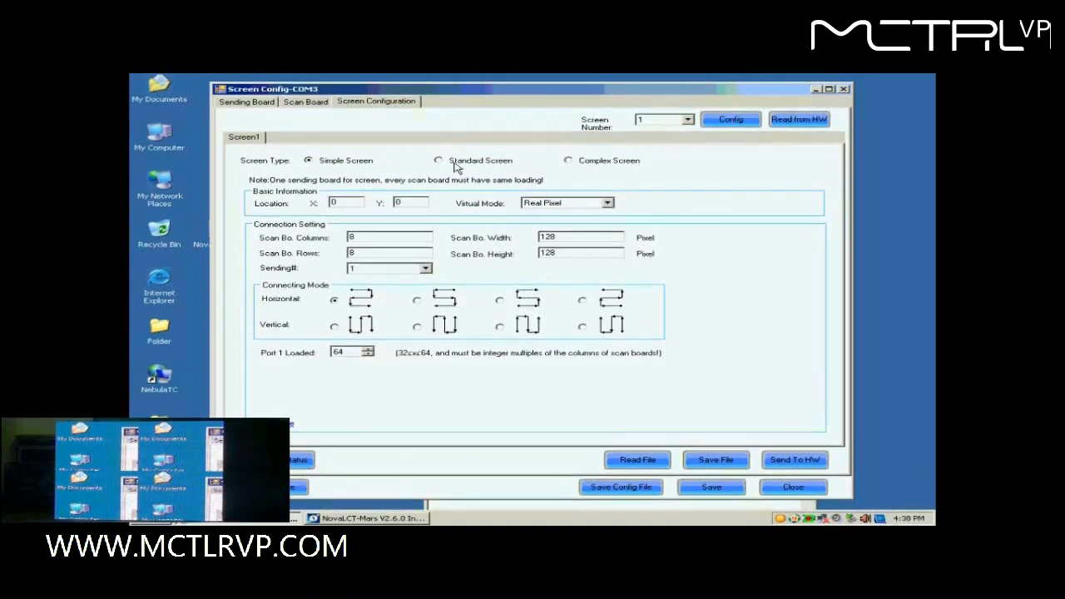
click(438, 159)
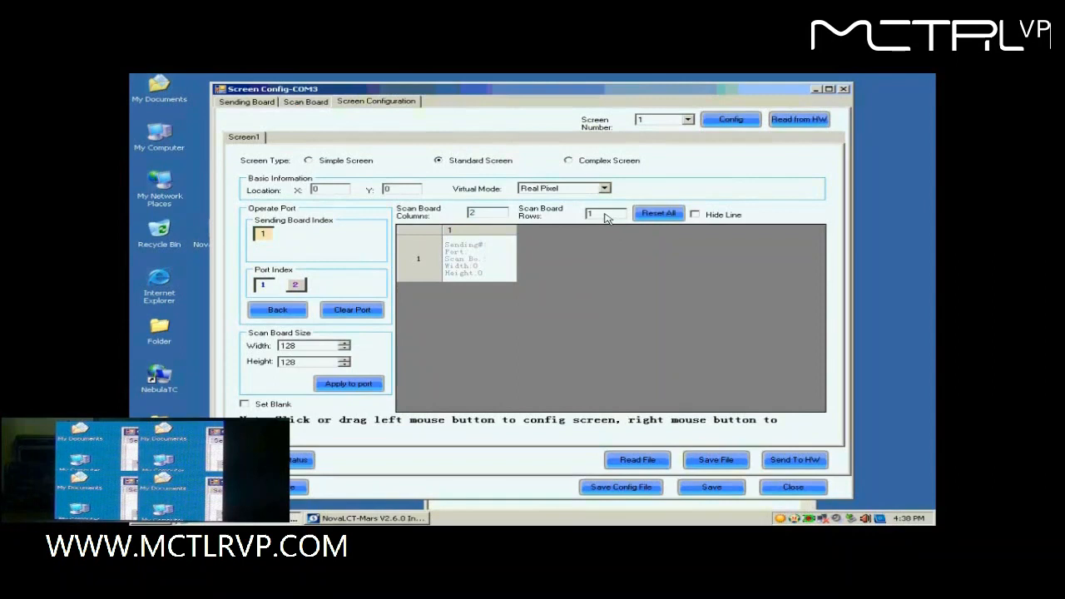
Map the fourth card at row 2, column 2, then send and save the 2x2 mapping to hardware.
click(617, 210)
text(2)
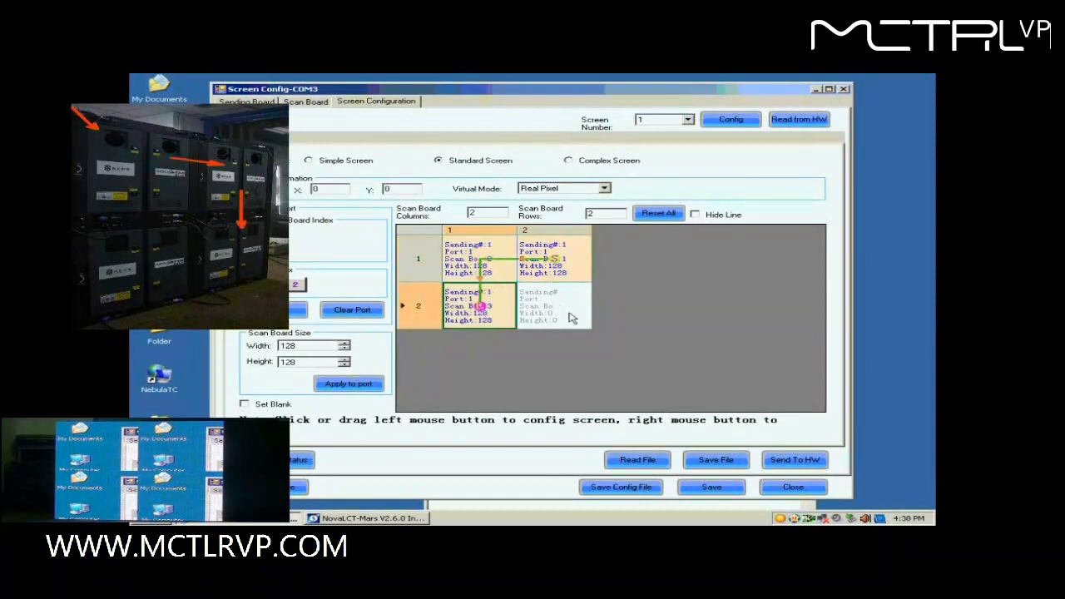
click(553, 305)
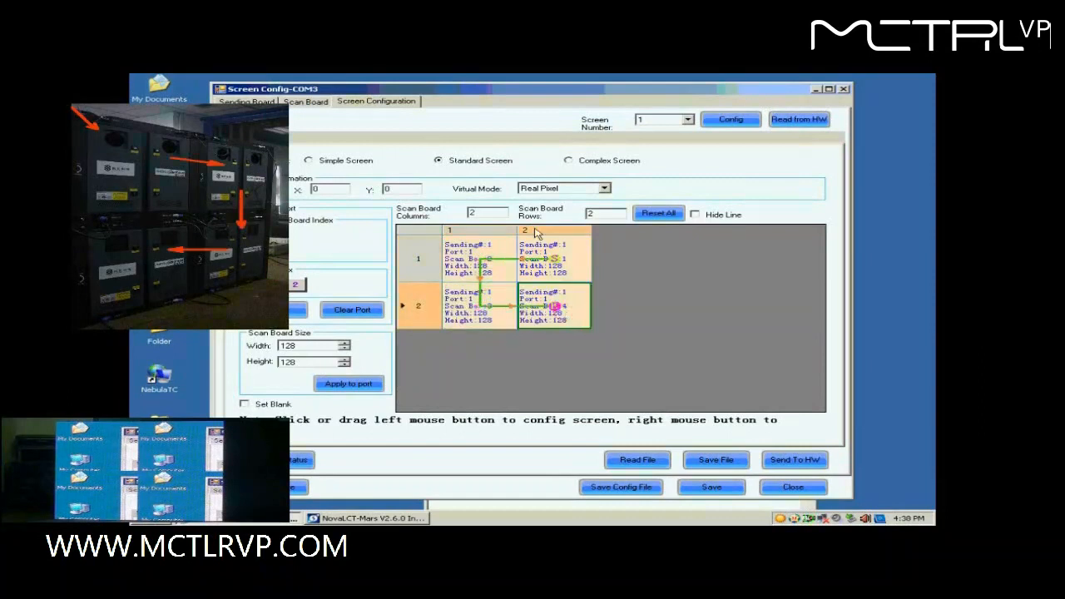
click(793, 459)
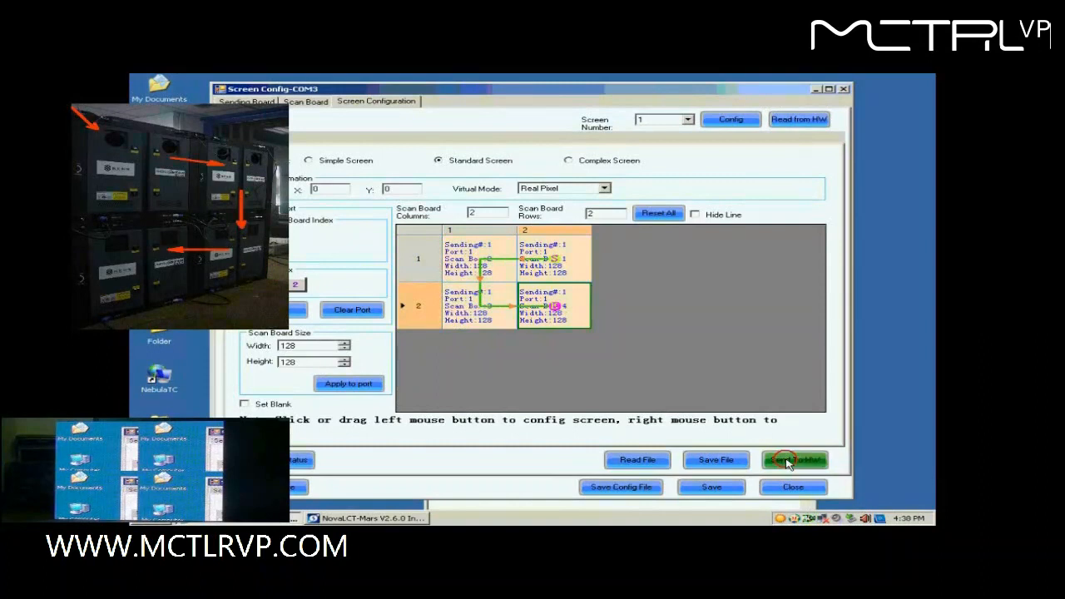
click(794, 460)
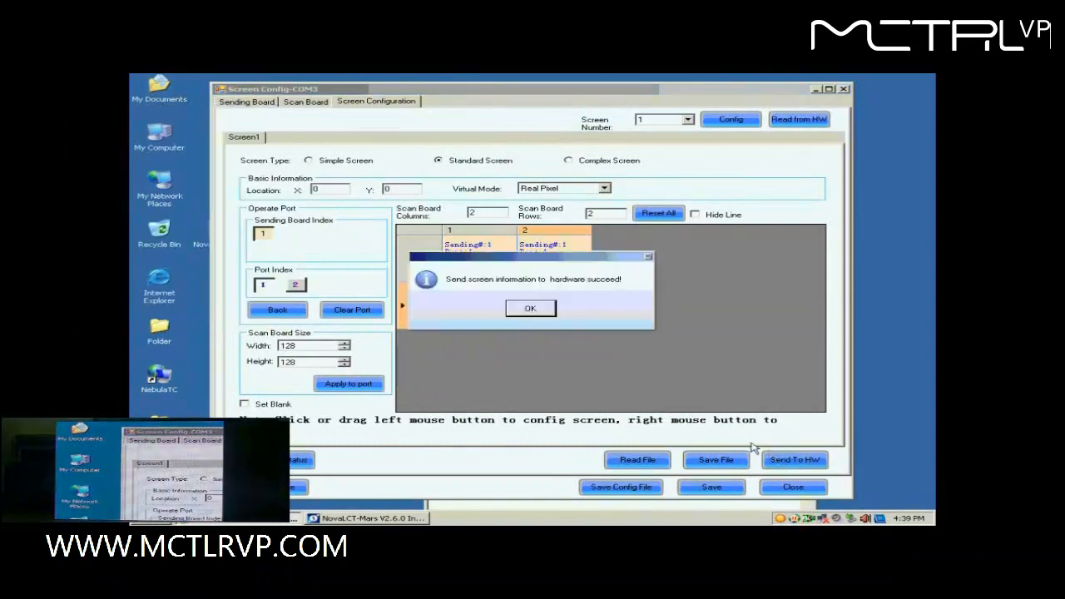
click(530, 308)
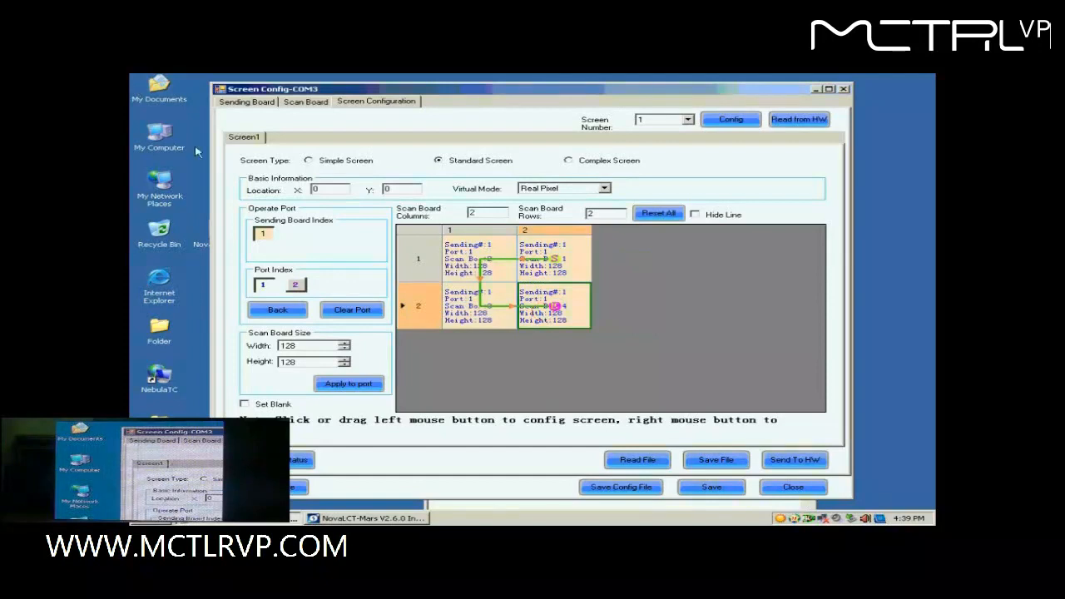
mouse_move(720, 445)
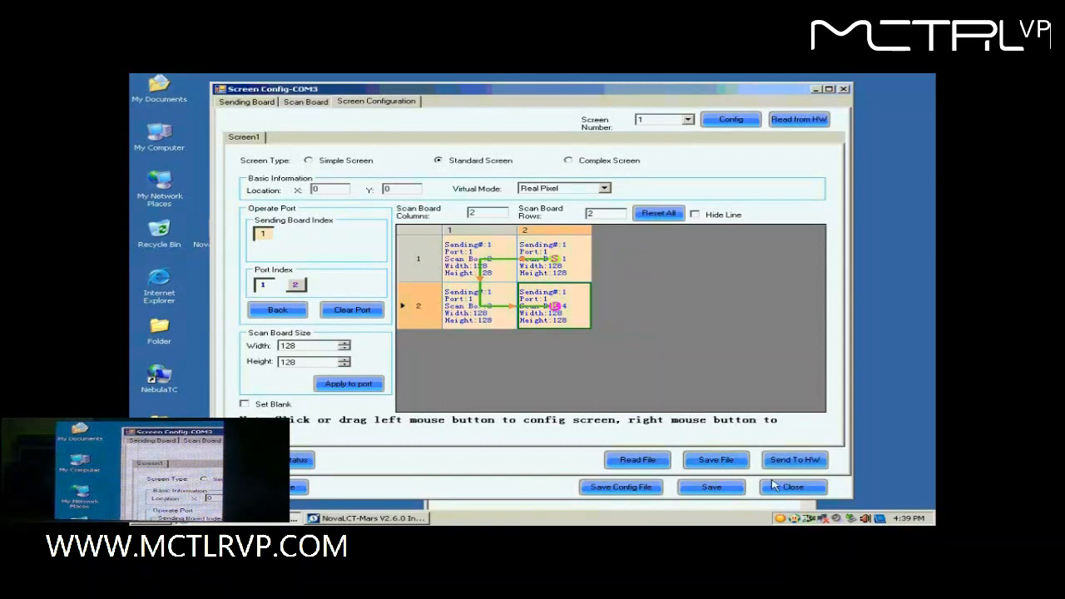
click(711, 486)
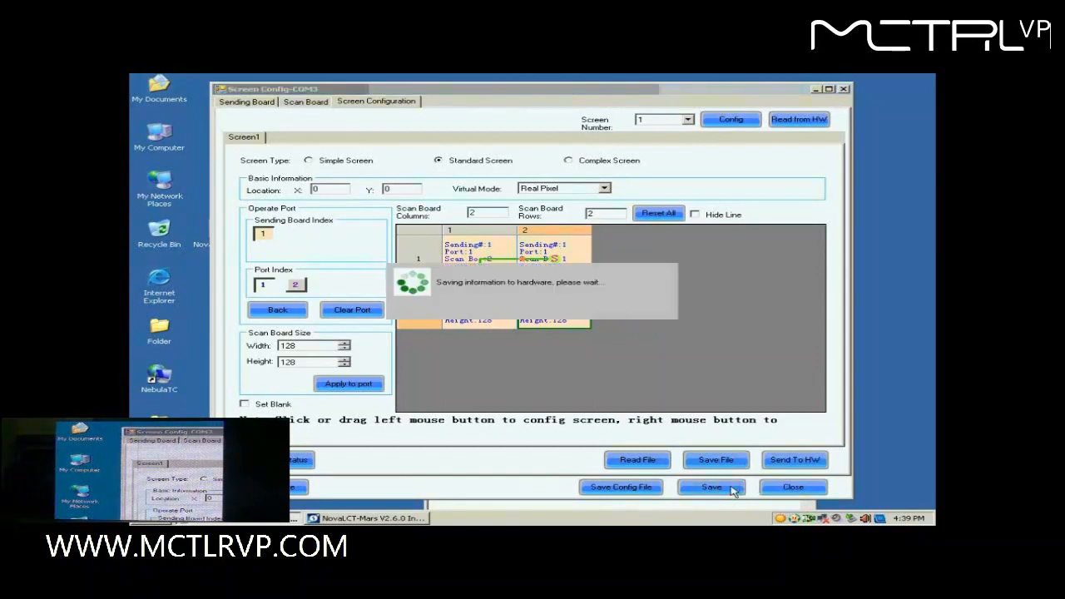
mouse_move(748, 465)
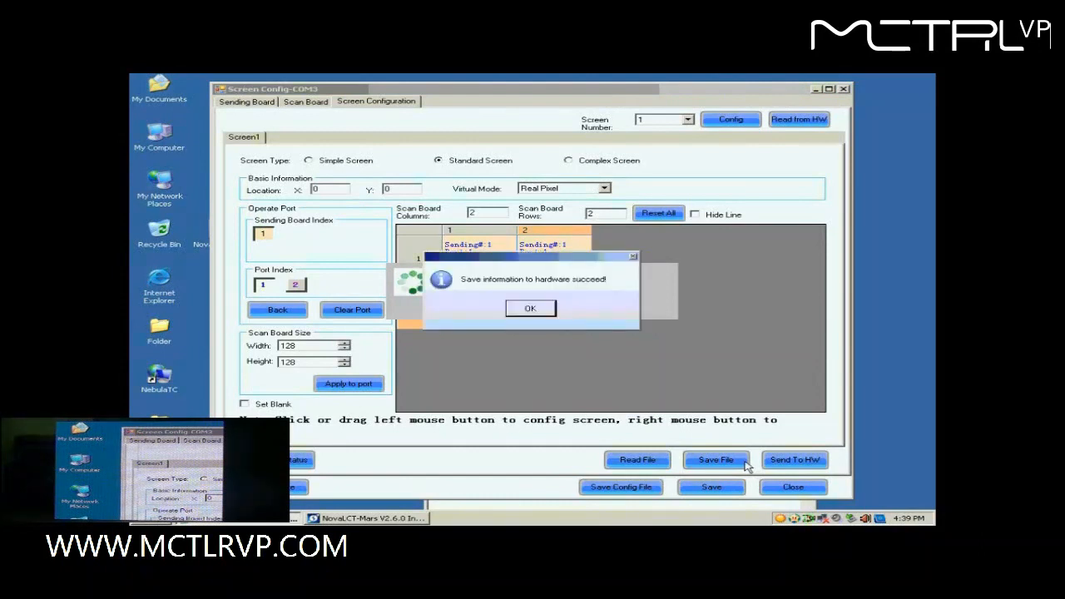
click(530, 308)
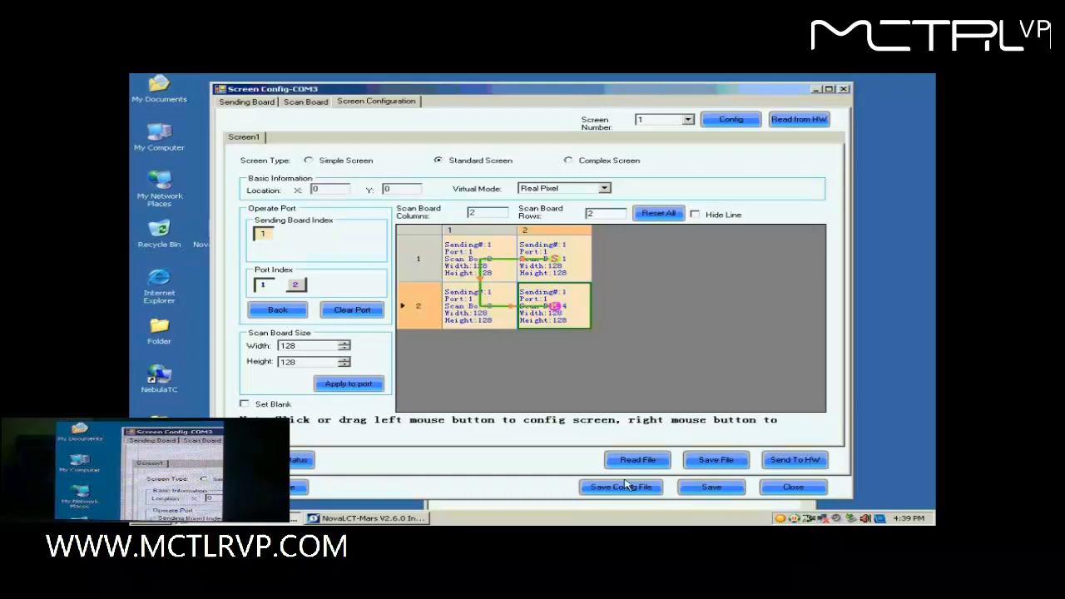
Save the configuration as 'buckup data.scfg' on the Desktop and close the configuration window.
click(619, 487)
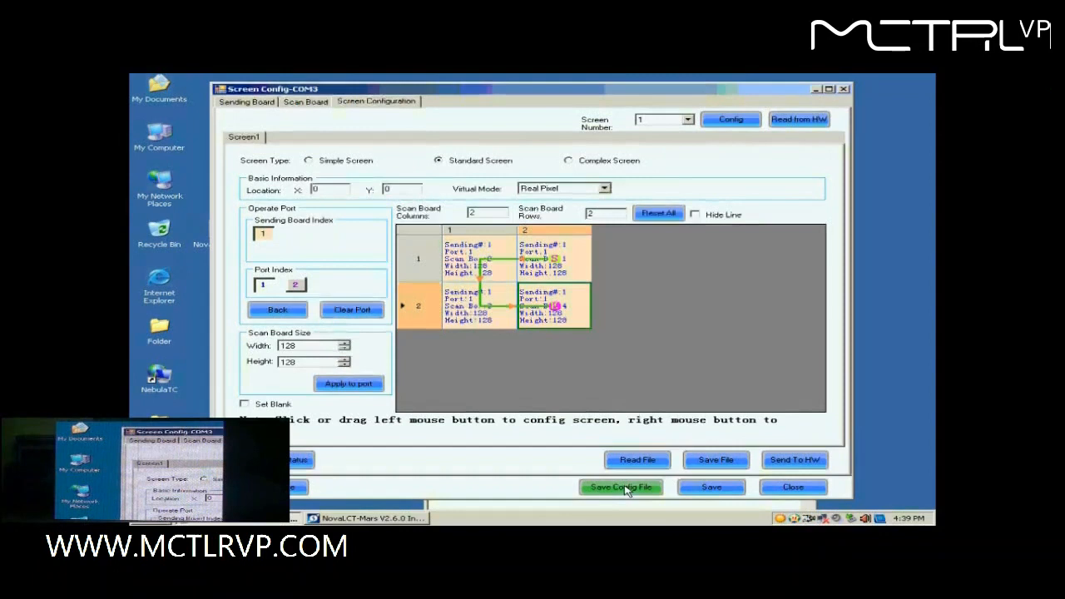
click(620, 486)
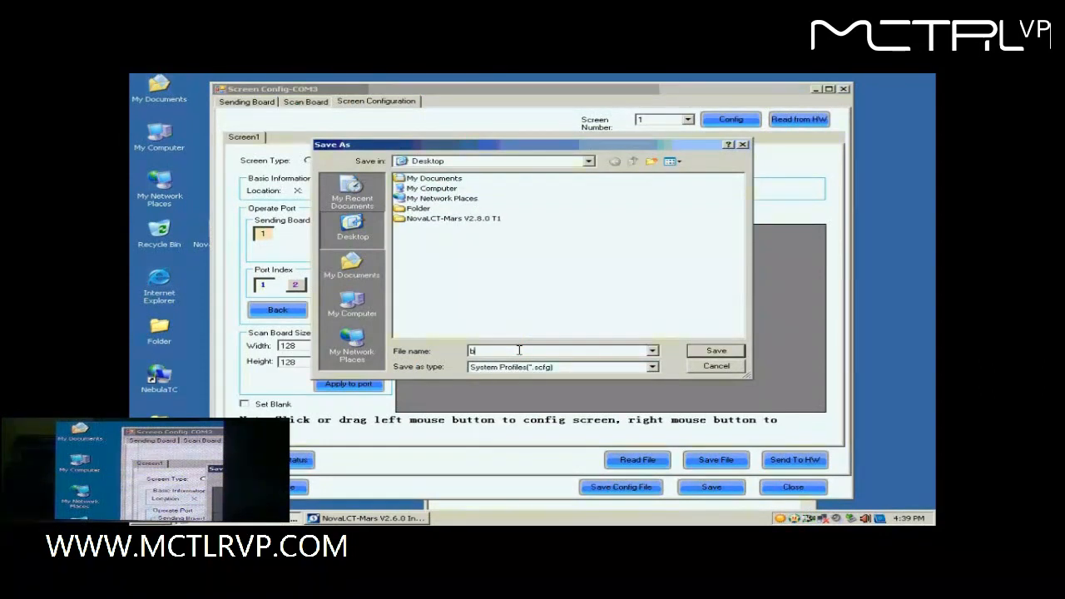
text(uckup data)
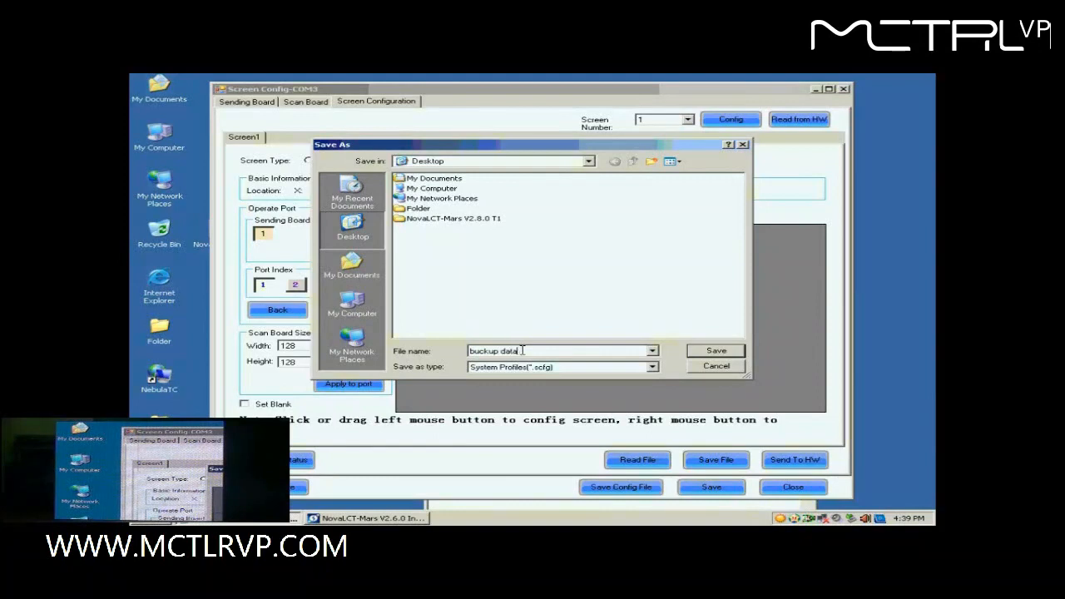
click(715, 350)
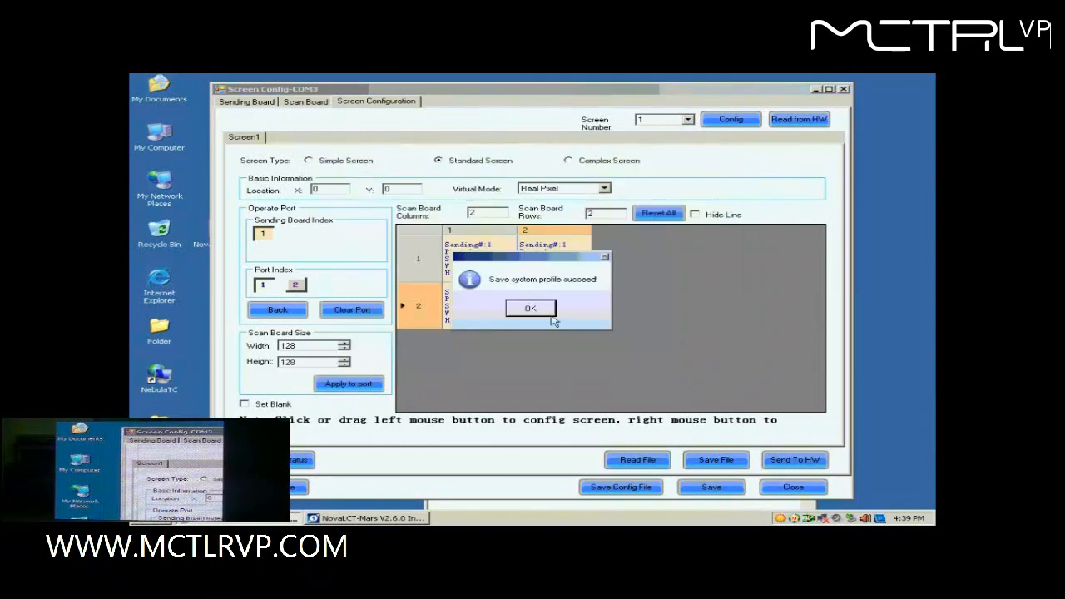
click(530, 307)
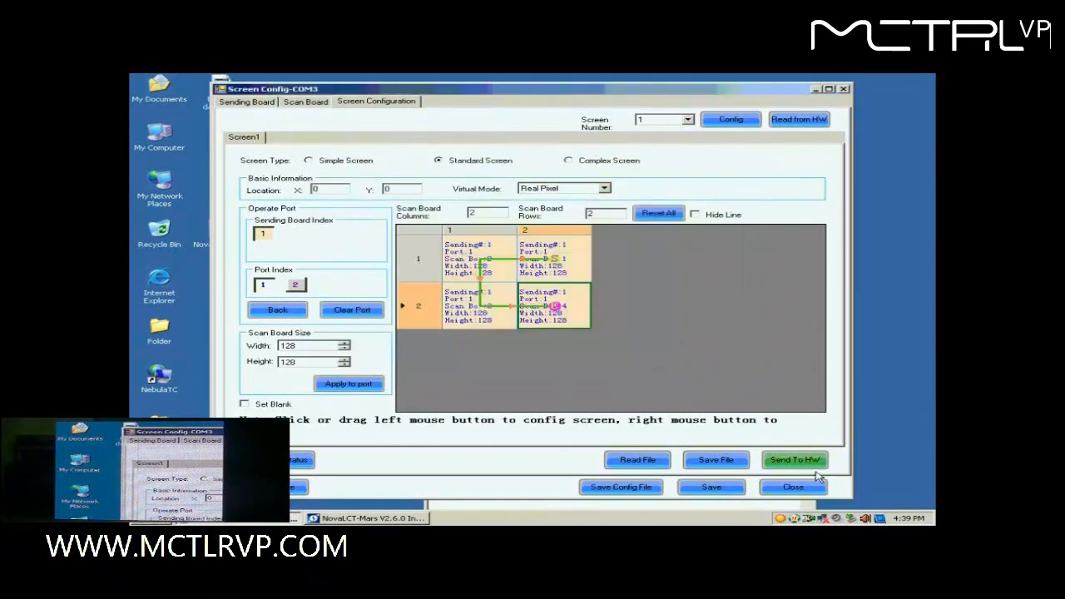
click(791, 487)
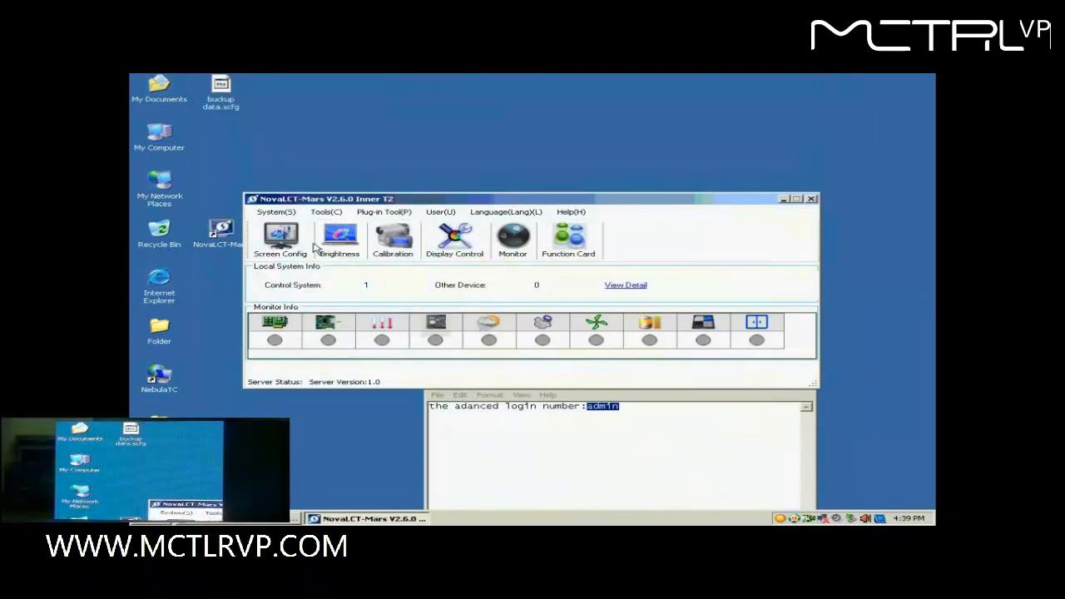
Load 'buckup data.scfg' from the Desktop in Screen Config and start applying it.
click(281, 238)
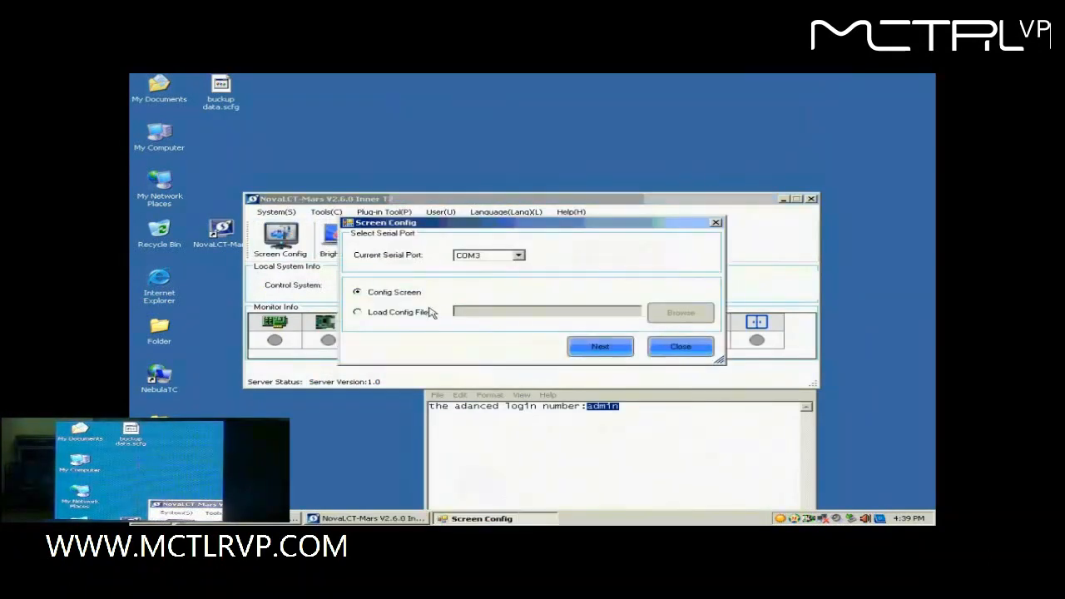
click(357, 311)
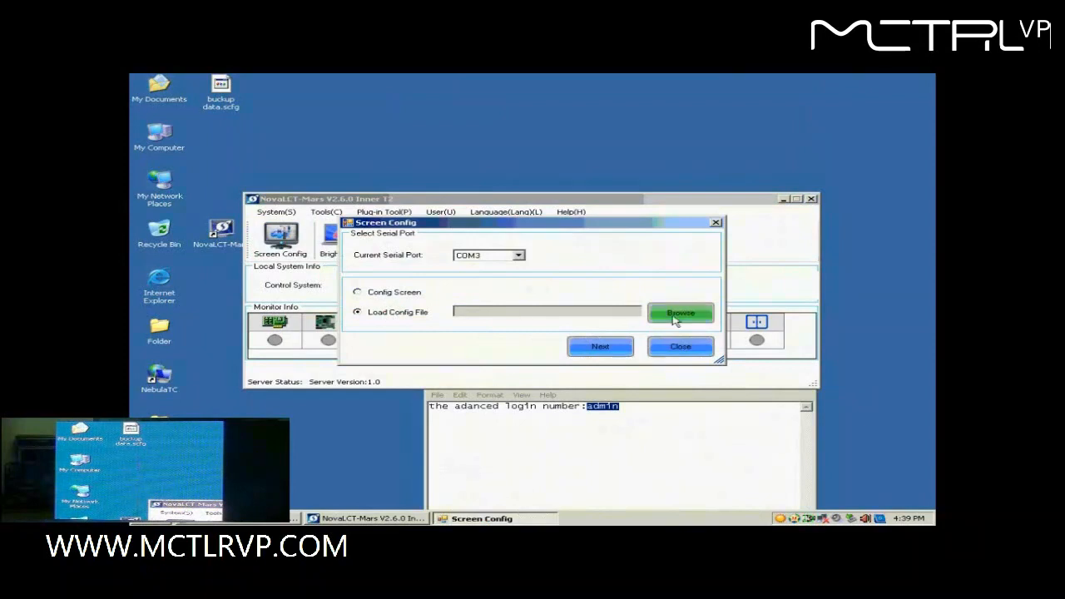
mouse_move(514, 266)
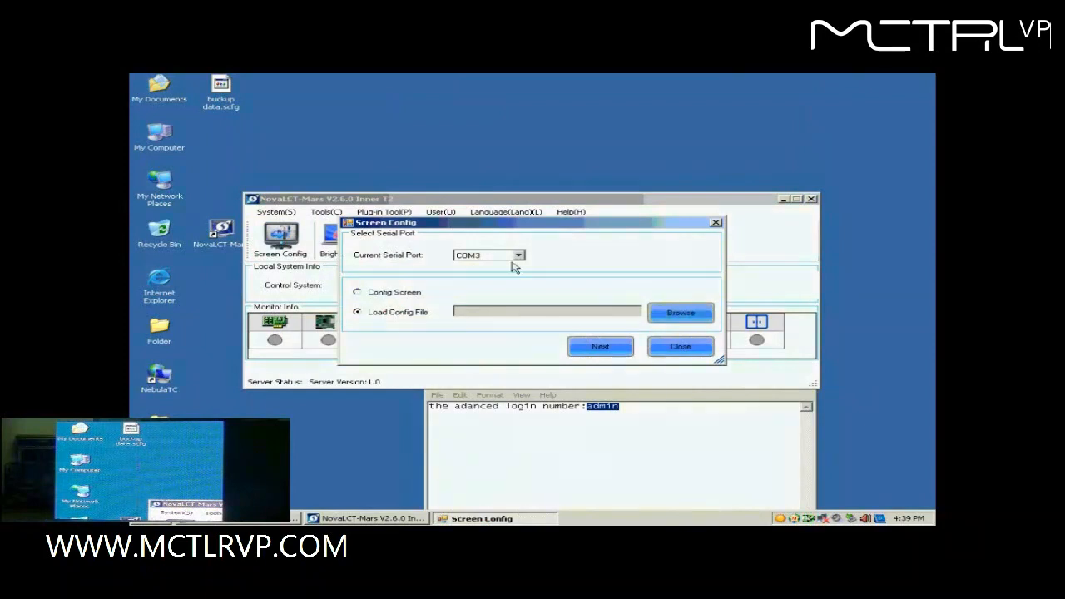
click(680, 312)
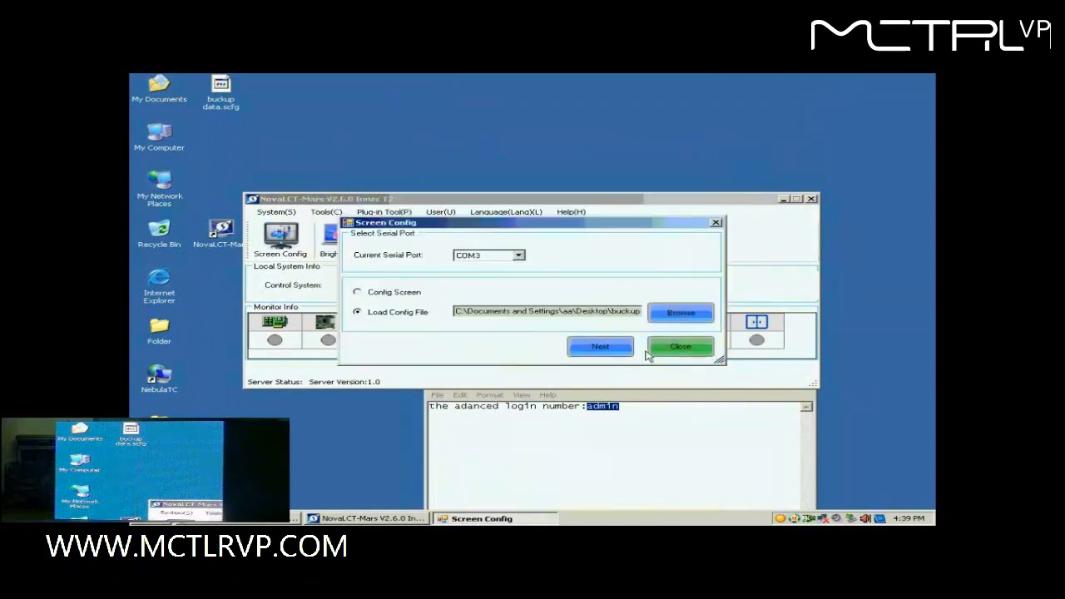
click(599, 346)
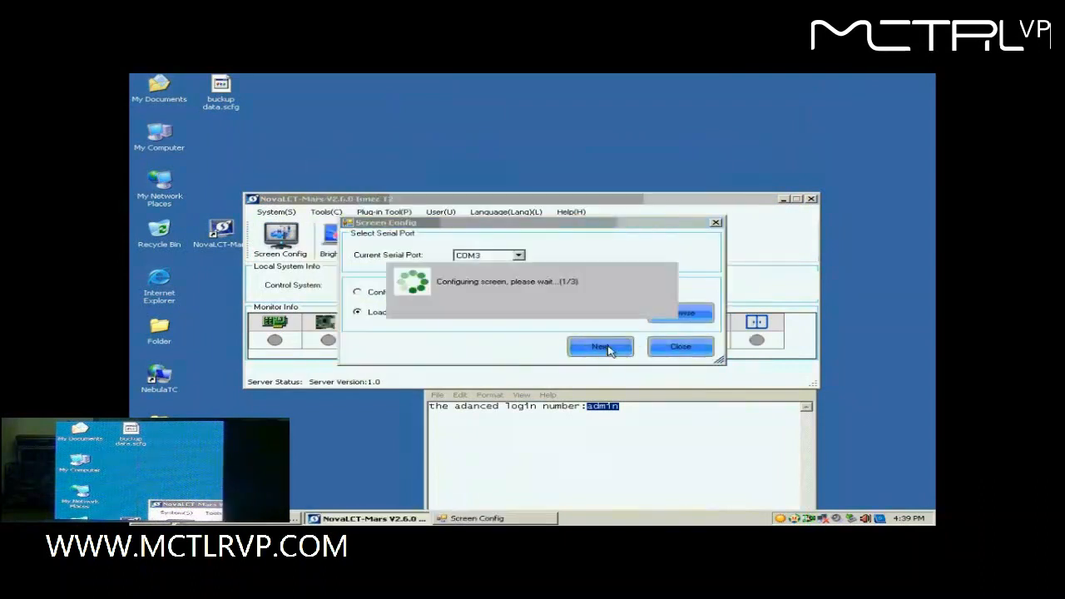